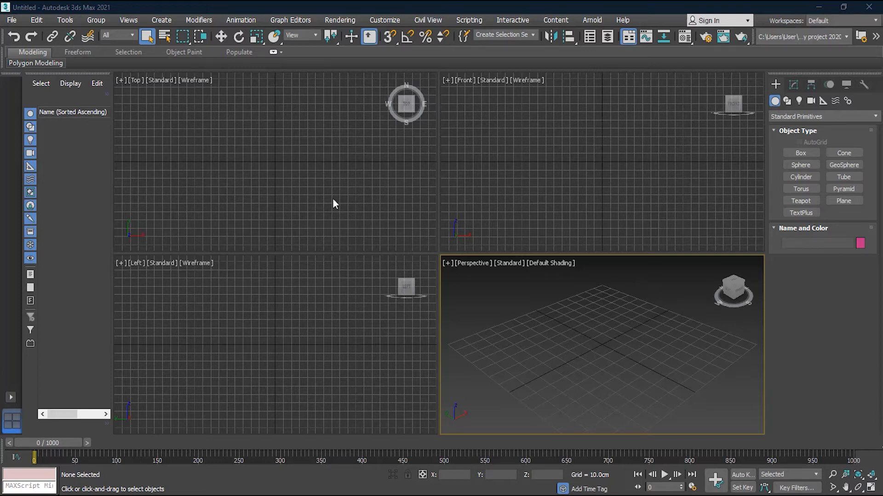
mouse_move(66, 254)
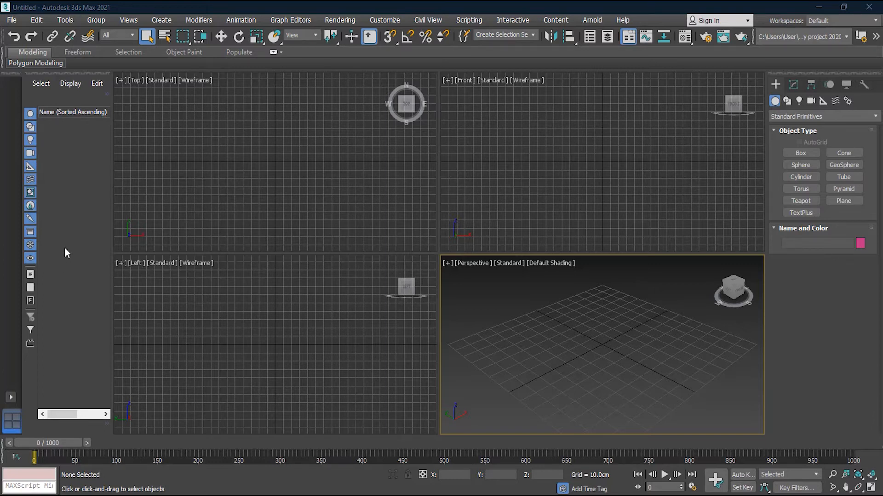
mouse_move(71, 330)
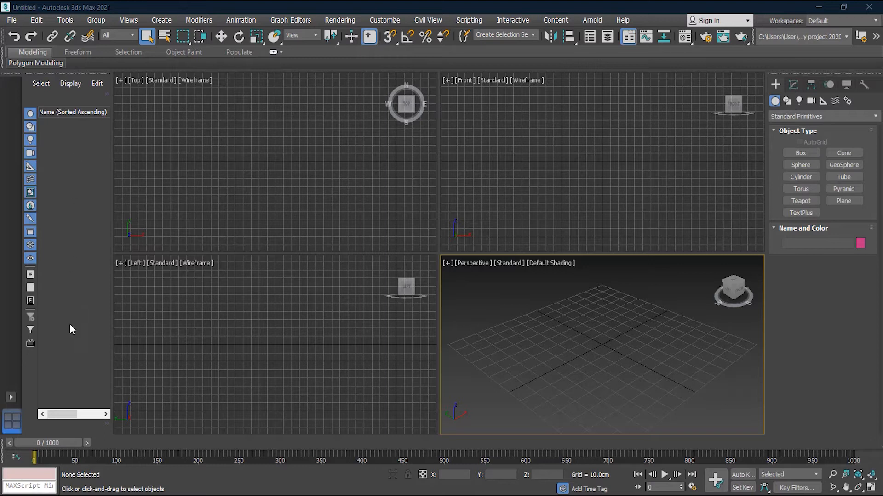
mouse_move(79, 165)
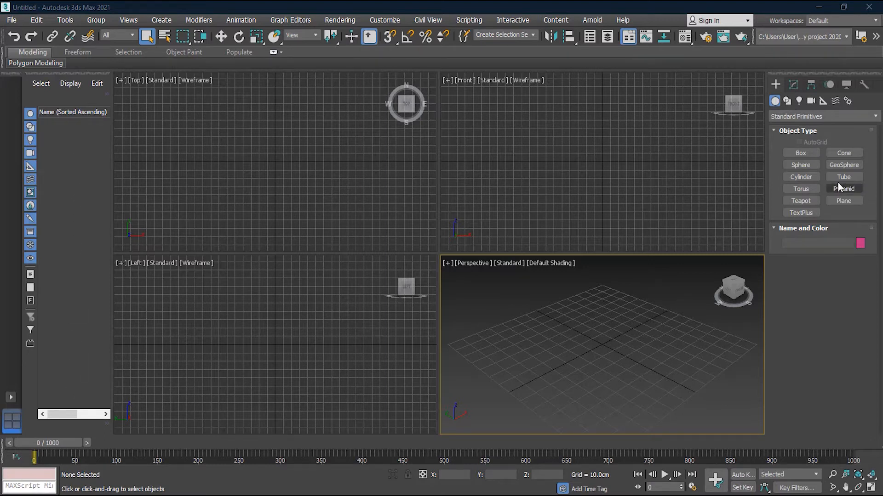
Step: Draw a wide flat box in the top view and place a teapot on it
click(800, 153)
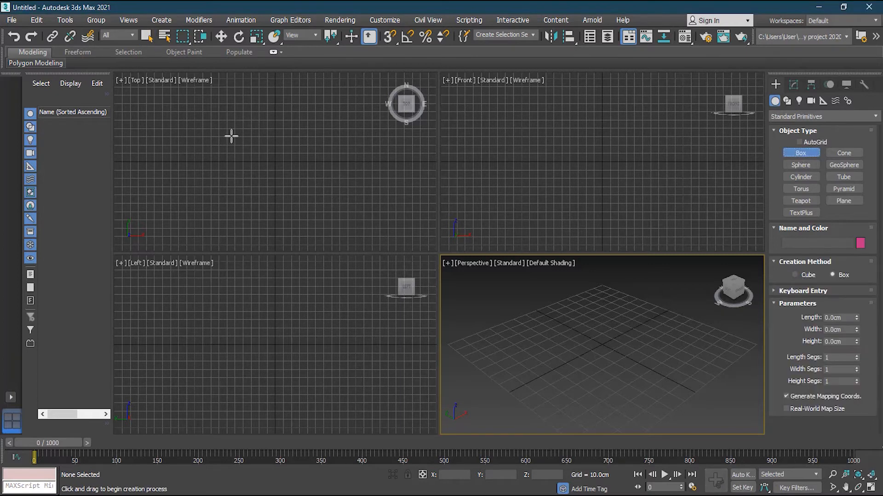
drag(213, 127, 321, 194)
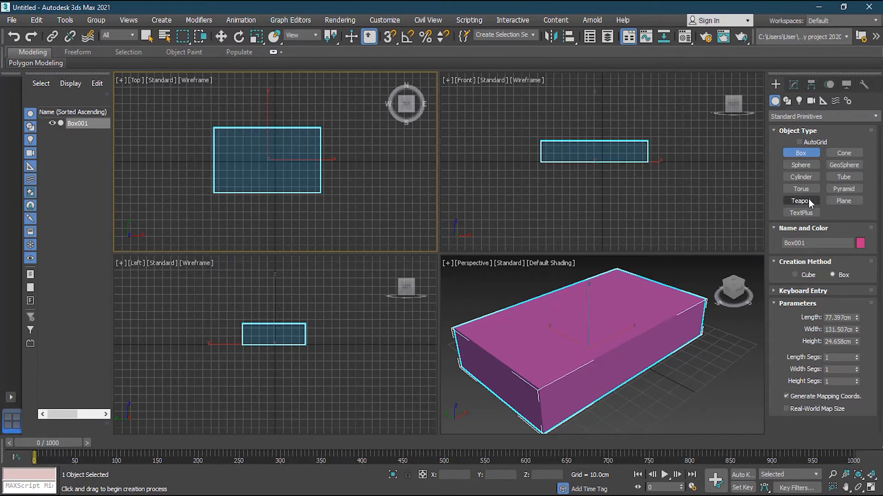
click(800, 201)
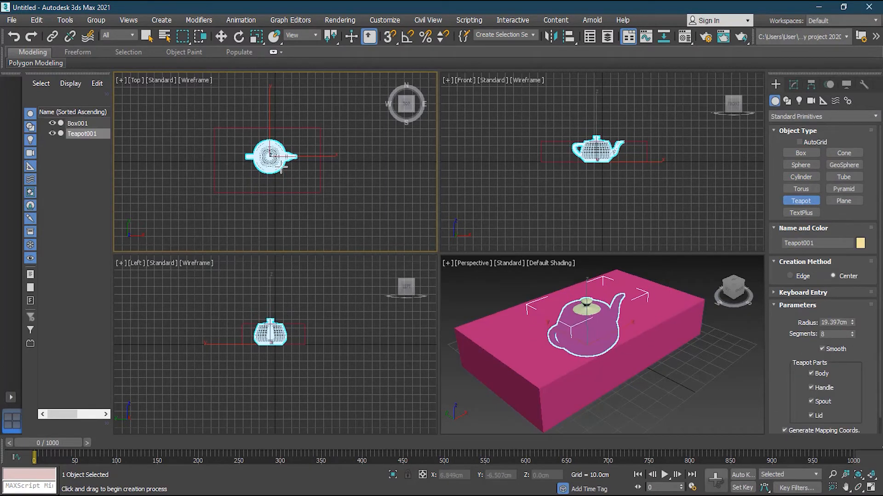
click(220, 36)
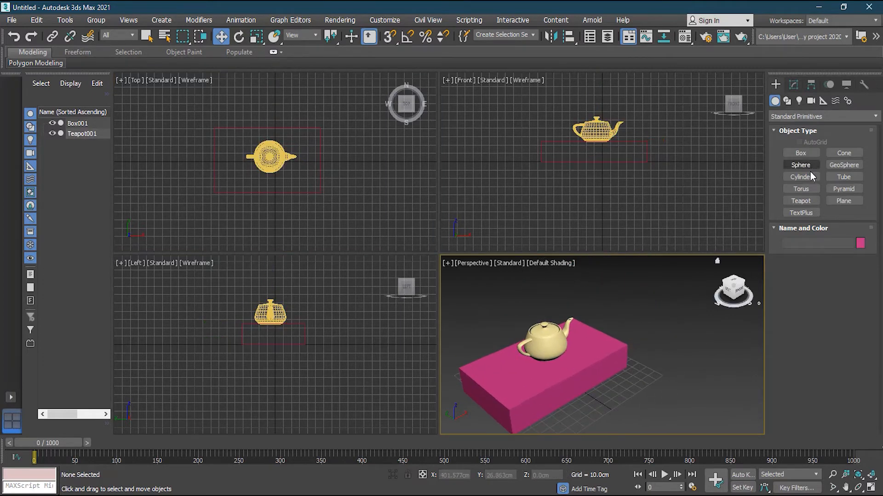
Step: Draw a second box right of the table with a ChamferBox moved onto its top
drag(365, 130, 395, 192)
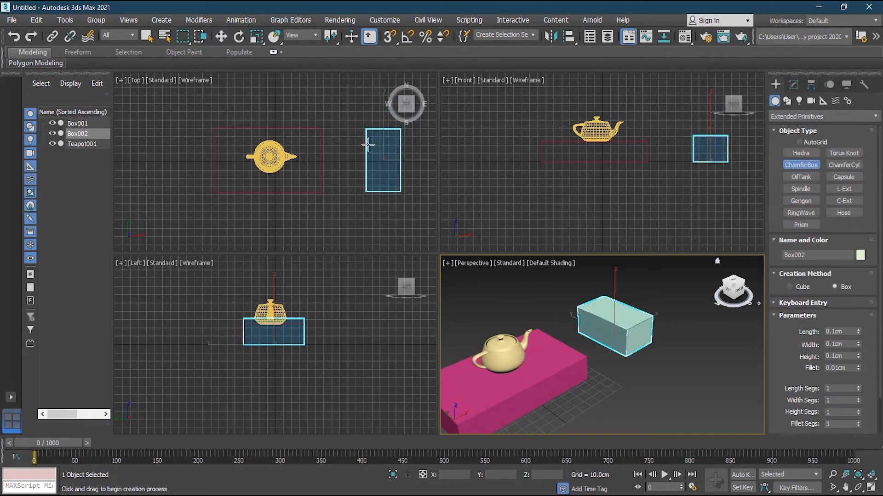
drag(360, 141, 405, 178)
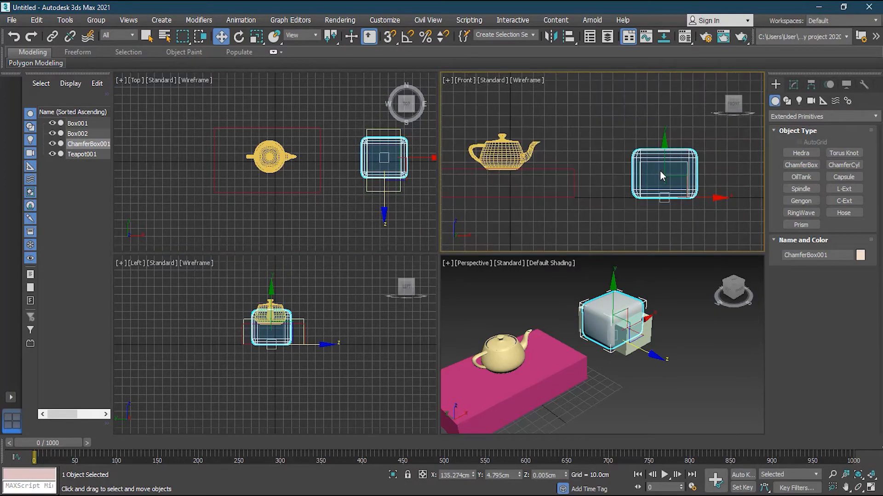
drag(664, 175, 664, 135)
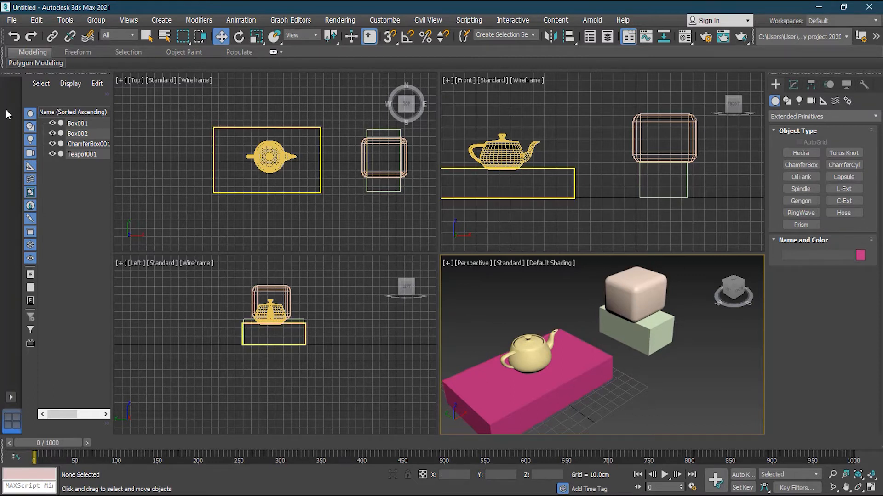
mouse_move(112, 164)
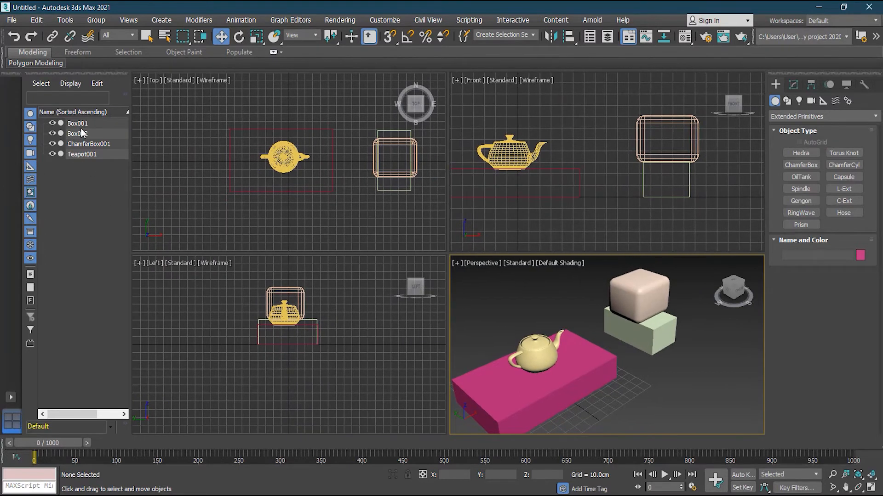
Step: Rename Box001, the flat box under the teapot, to 'Table' in the Modify panel
click(77, 134)
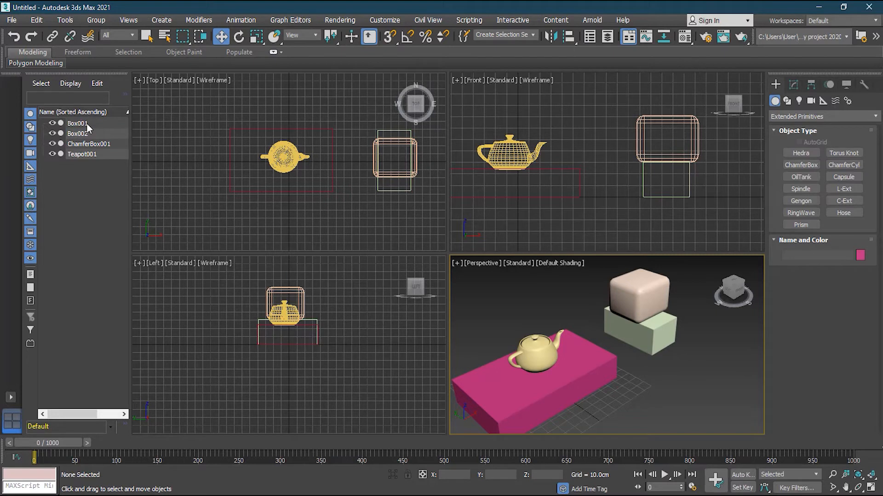
mouse_move(97, 146)
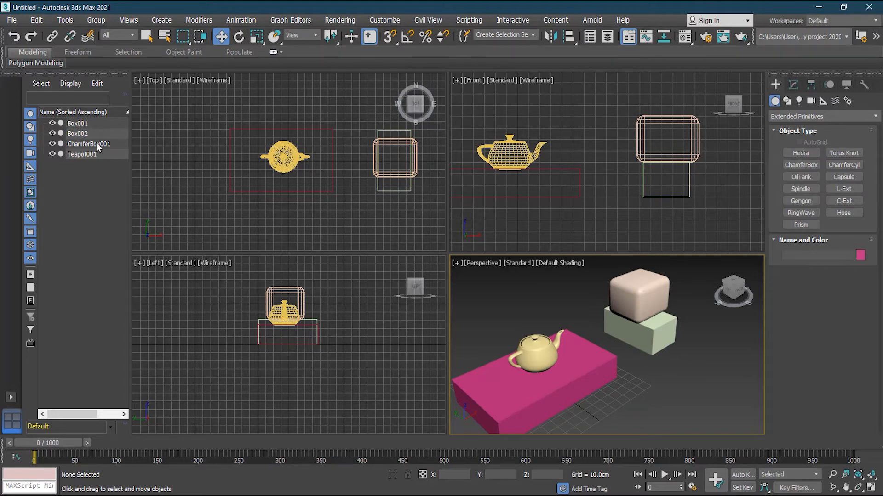
mouse_move(92, 157)
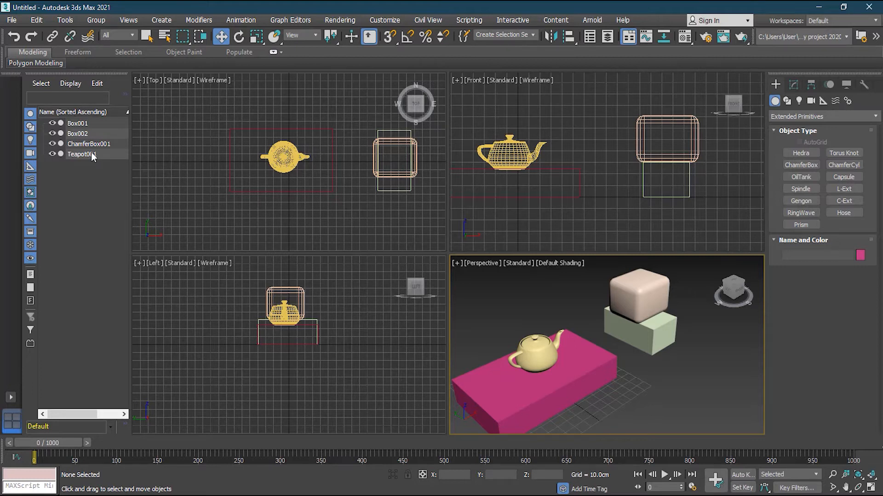
click(77, 123)
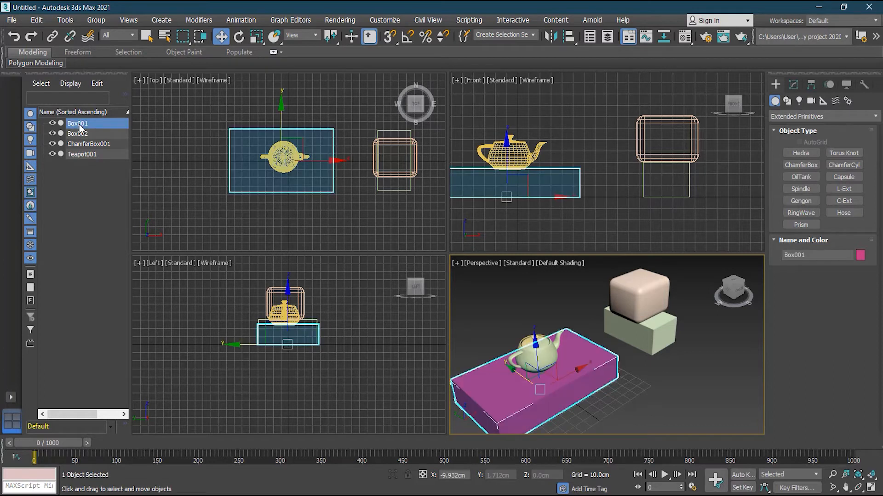
mouse_move(112, 132)
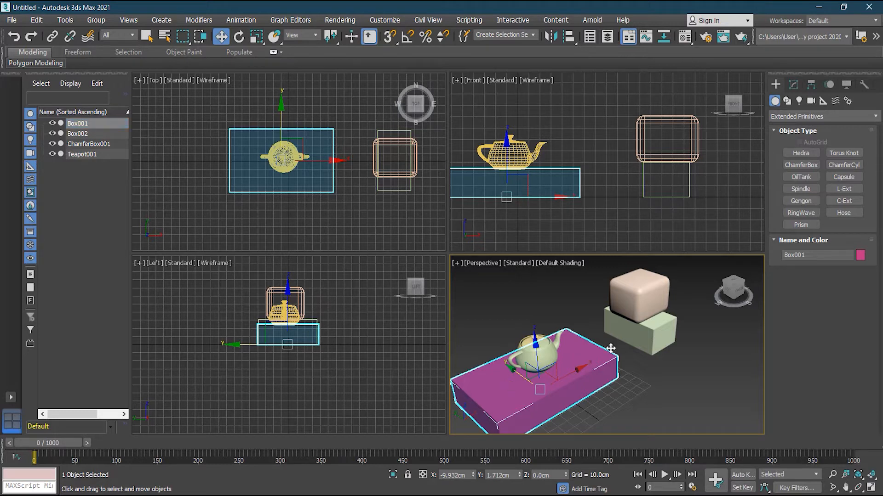
click(793, 84)
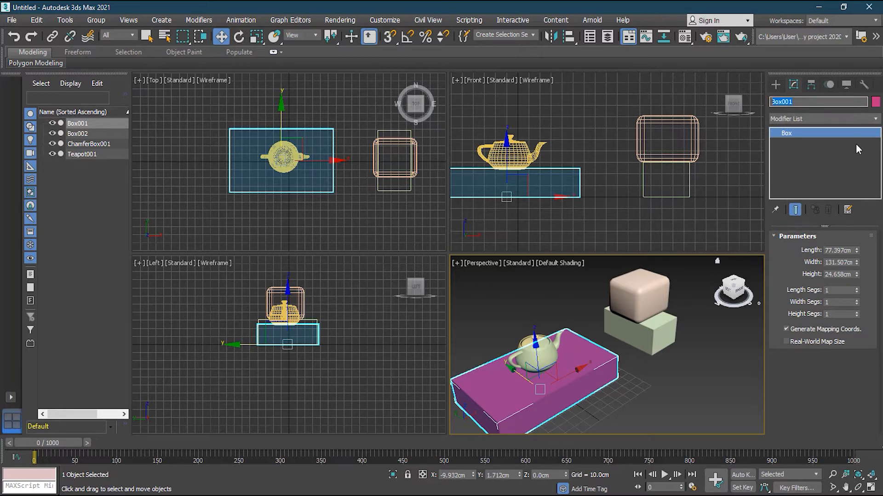
text(Table)
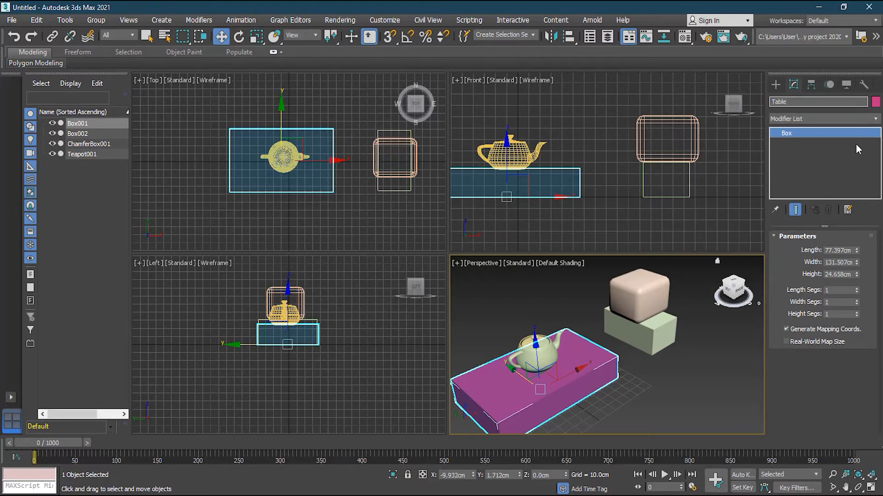
text(Table)
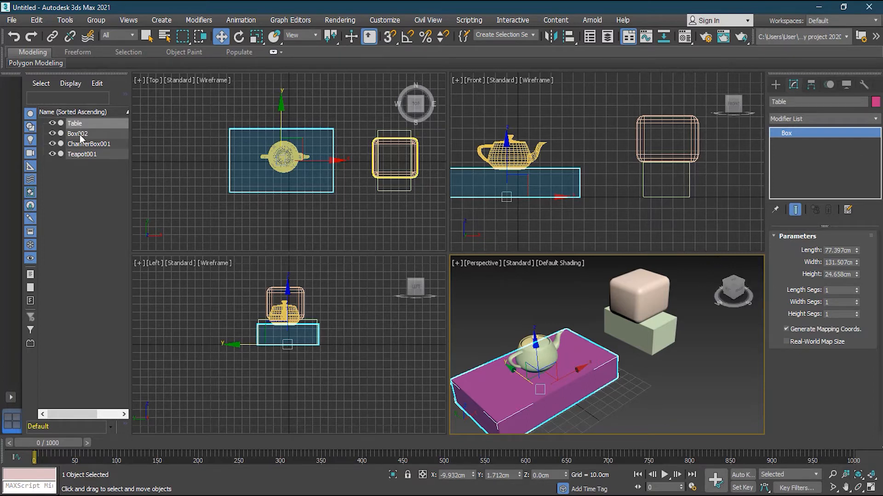
Step: Rename Box002 to 'TV Stand' and ChamferBox001 to 'TV' in the Scene Explorer
click(77, 133)
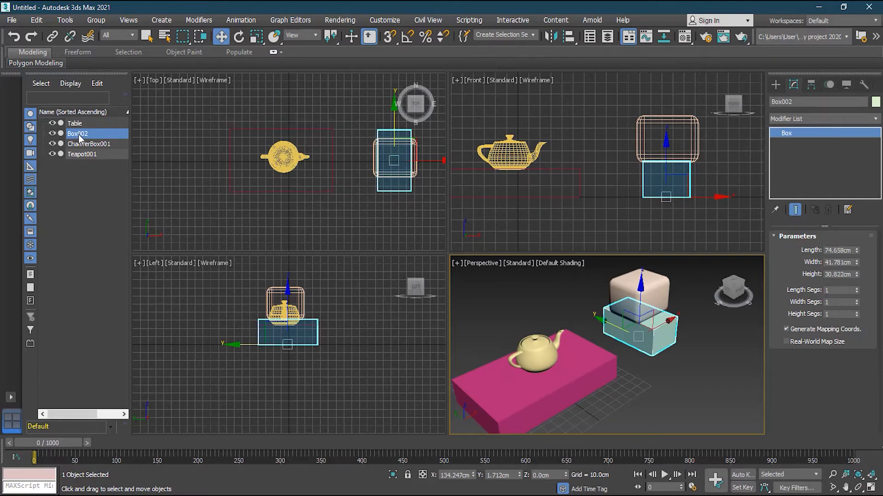
double_click(78, 133)
text(TV Stand)
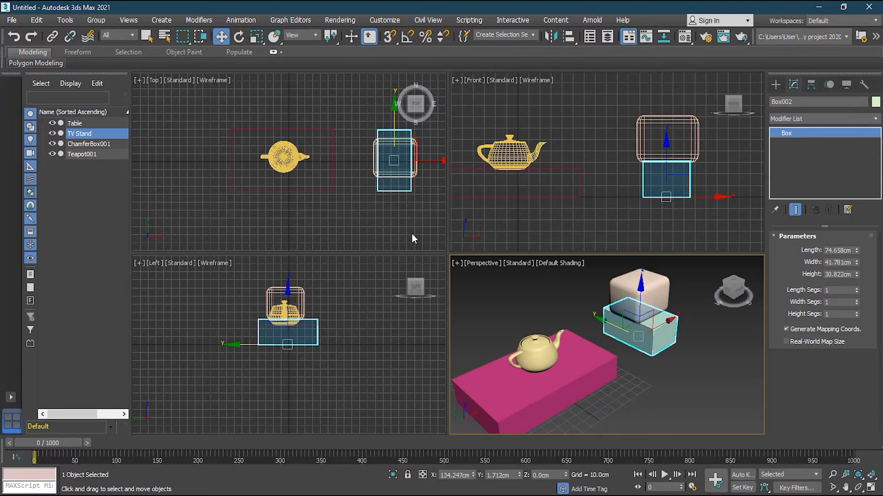
mouse_move(100, 147)
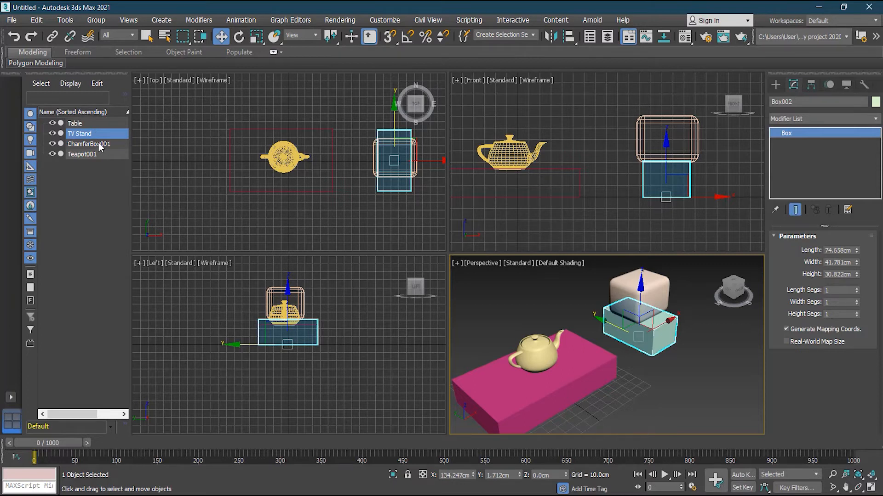
click(90, 143)
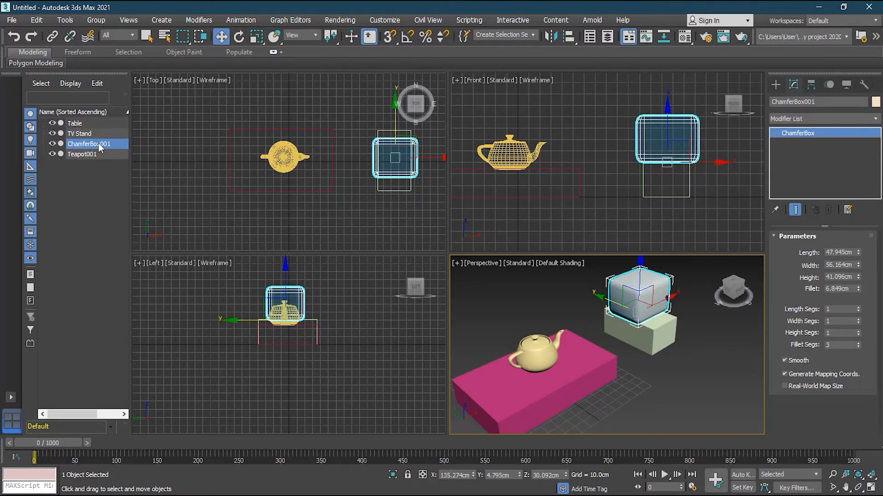
double_click(89, 144)
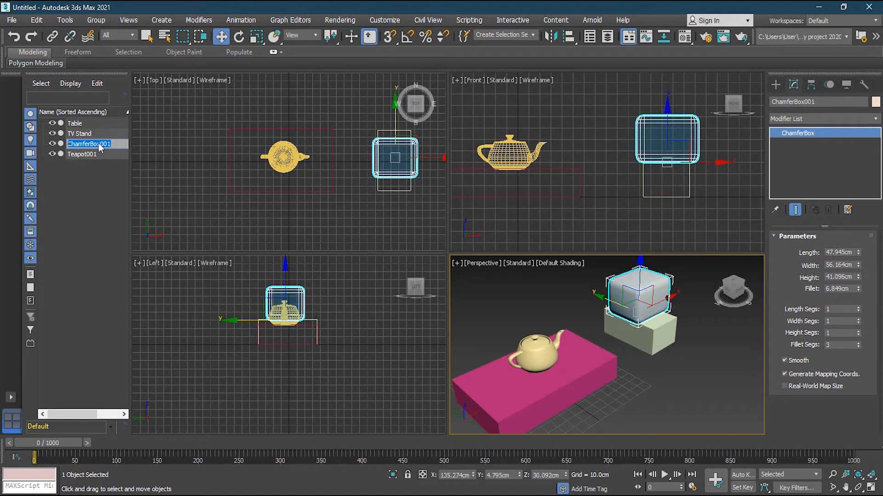
text(TV)
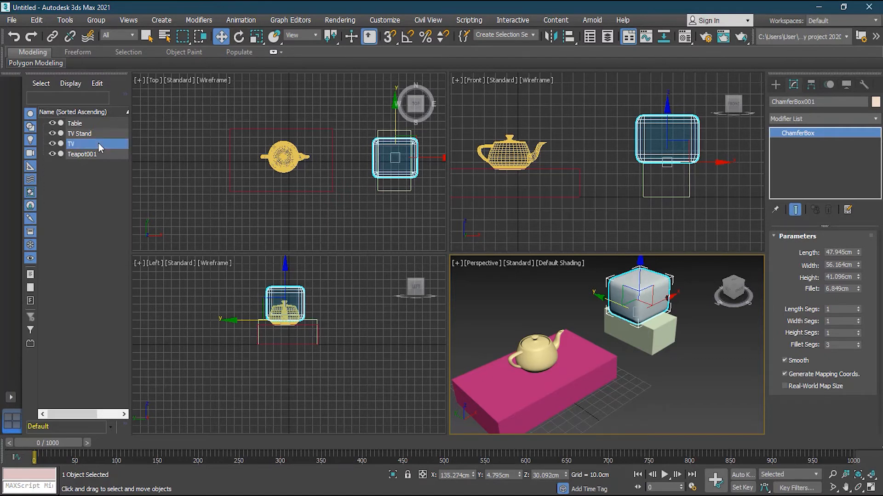
Step: Rename Teapot001 to 'Teapot for Karak Chai'
click(82, 155)
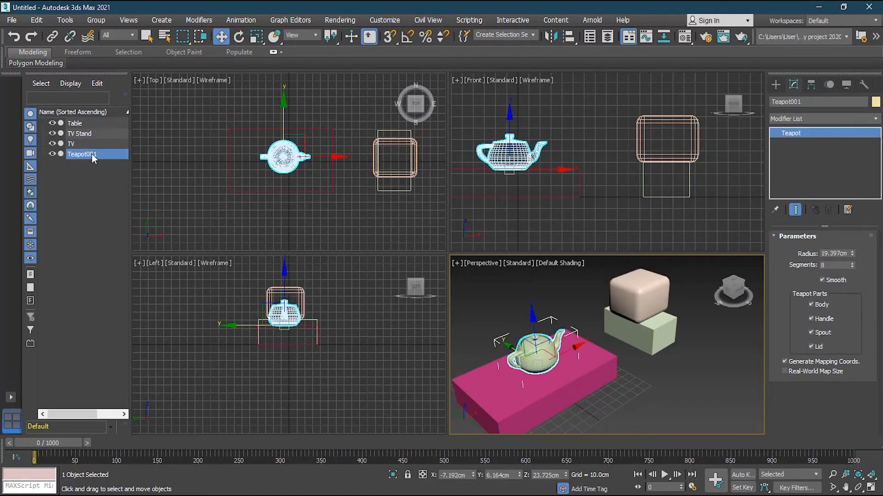
double_click(82, 154)
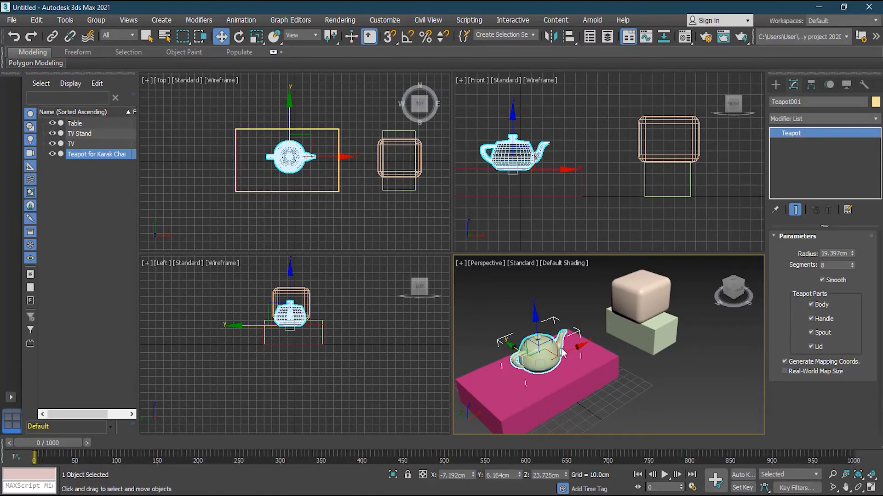
click(706, 373)
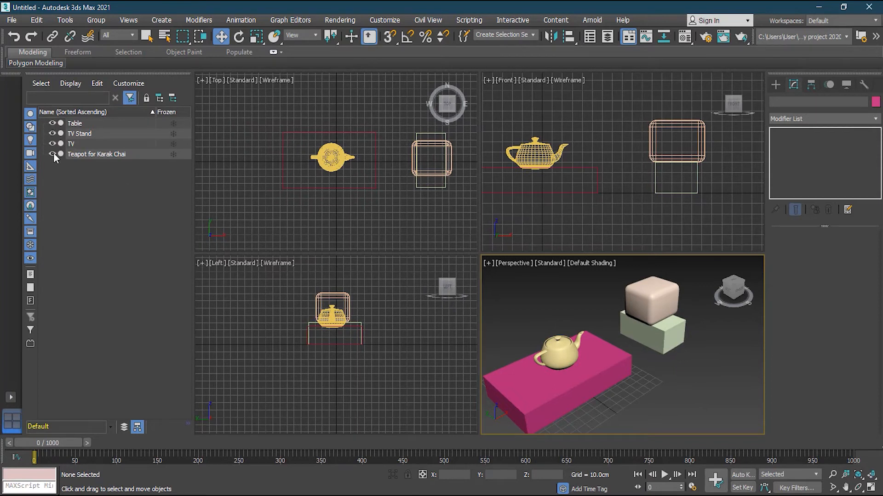
click(53, 154)
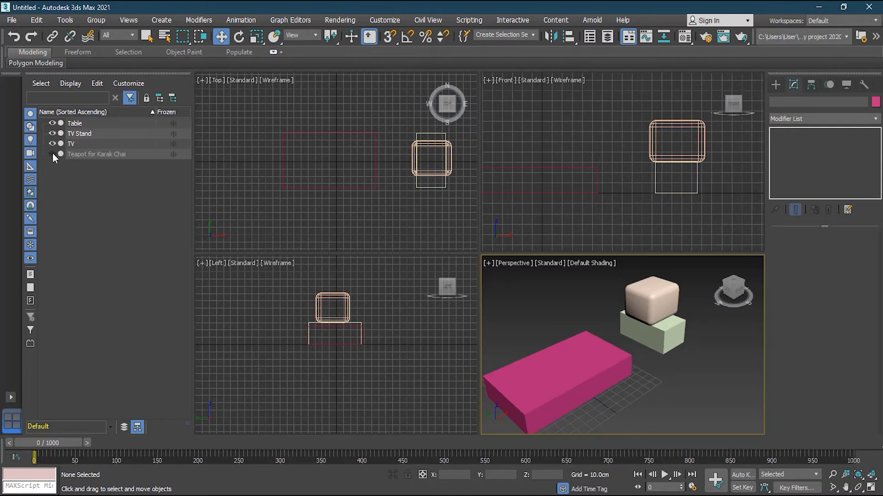
click(53, 155)
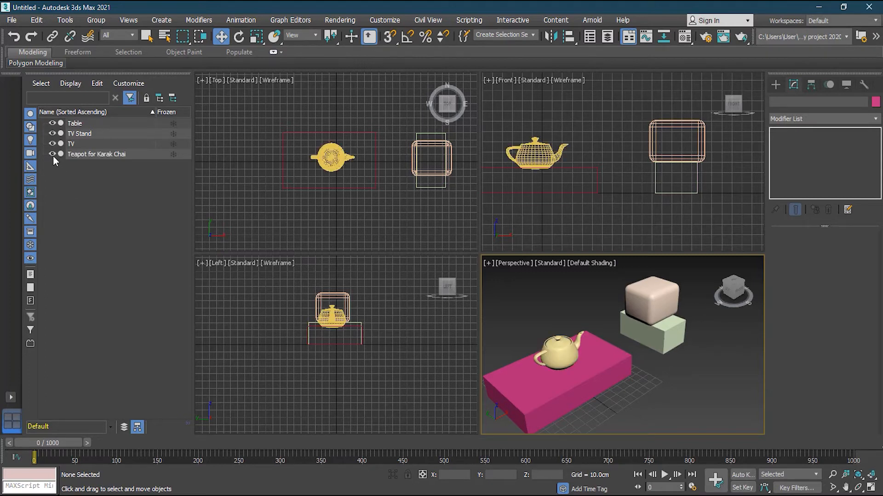
mouse_move(63, 160)
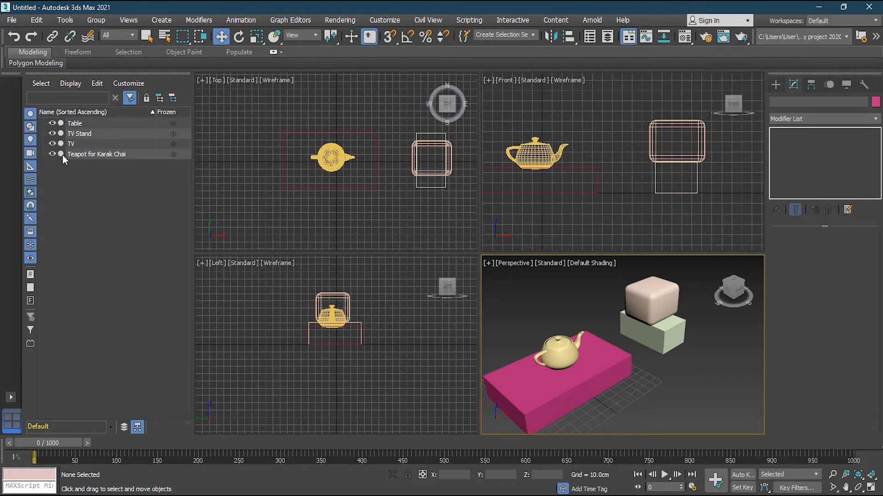
mouse_move(135, 193)
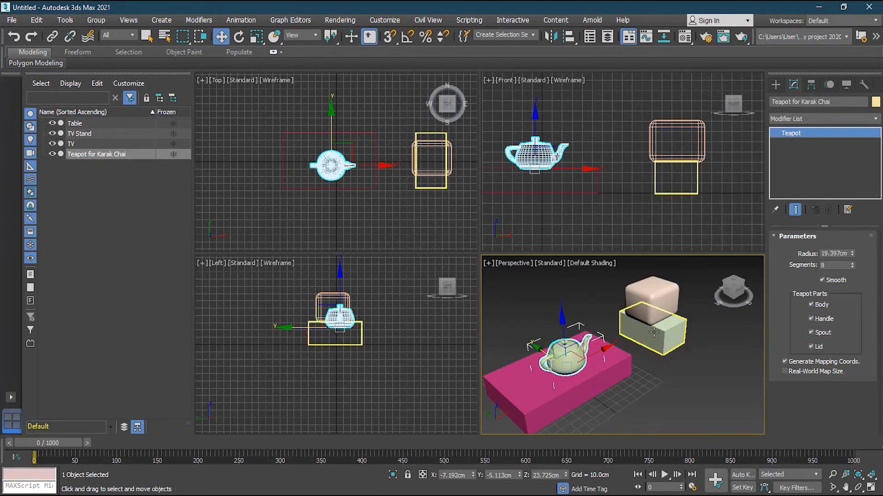
click(655, 334)
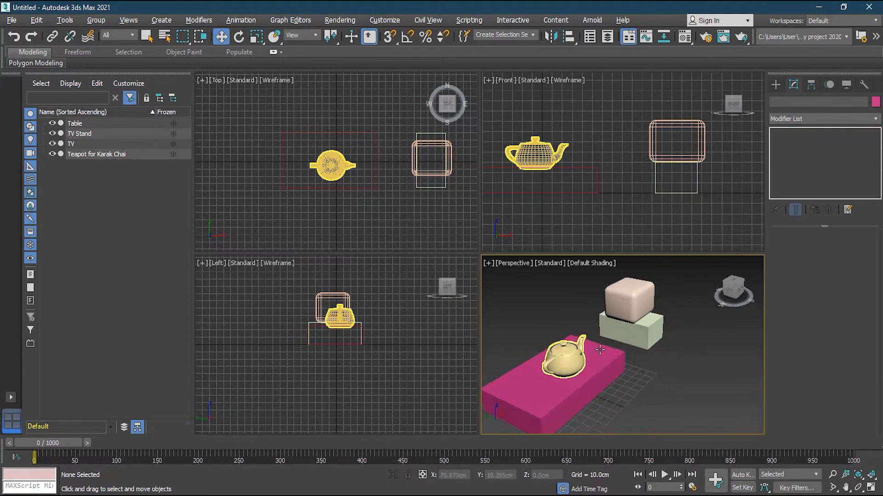
click(565, 364)
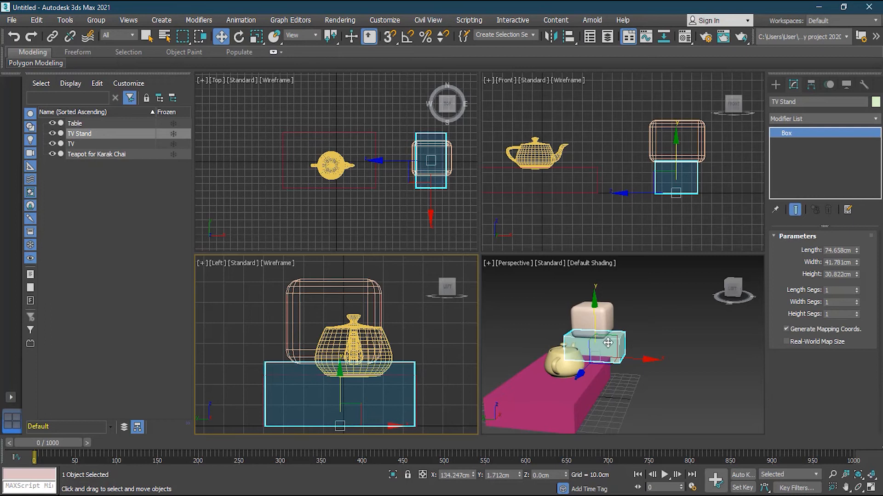
mouse_move(649, 352)
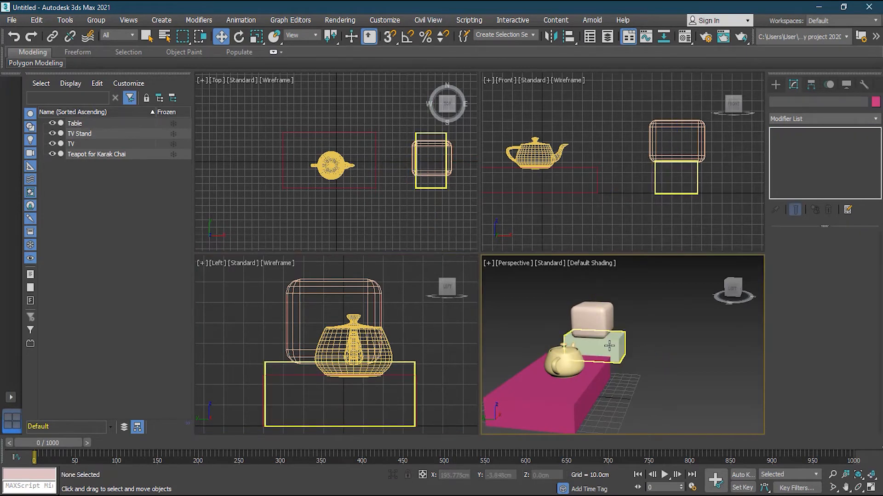
click(605, 346)
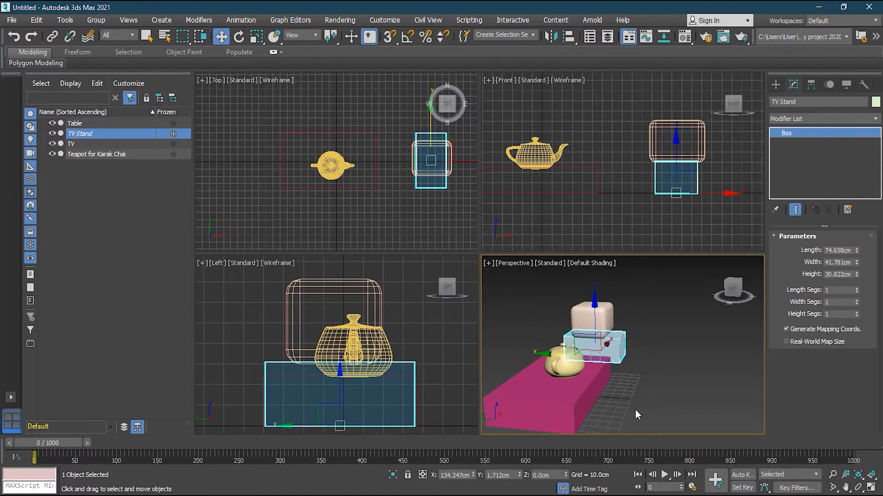
click(616, 355)
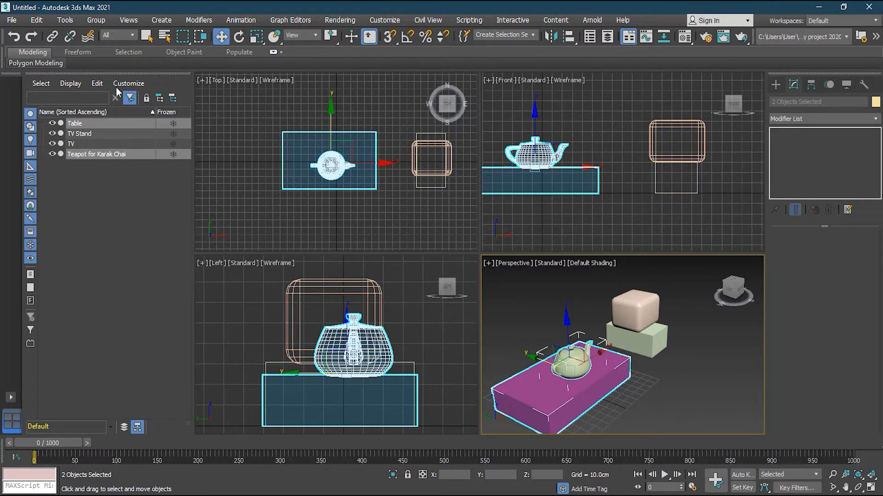
Step: Group the selected Table and teapot as 'table items' via Group > Group
click(96, 20)
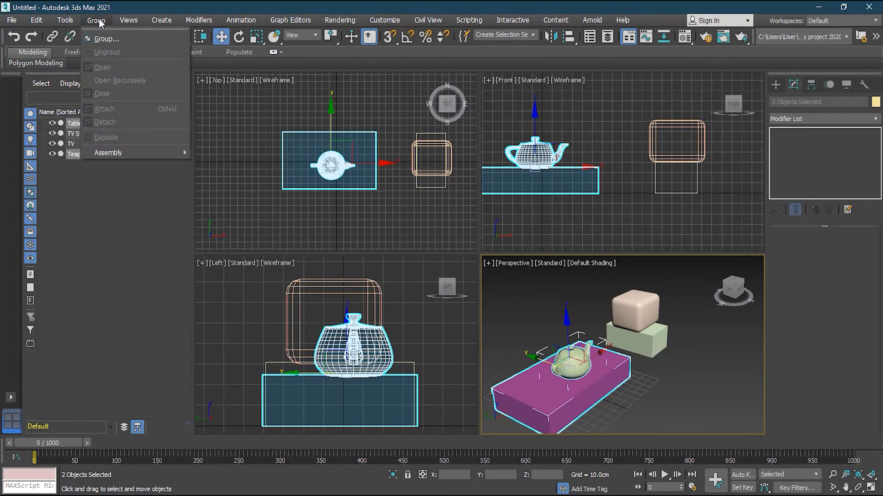
mouse_move(109, 38)
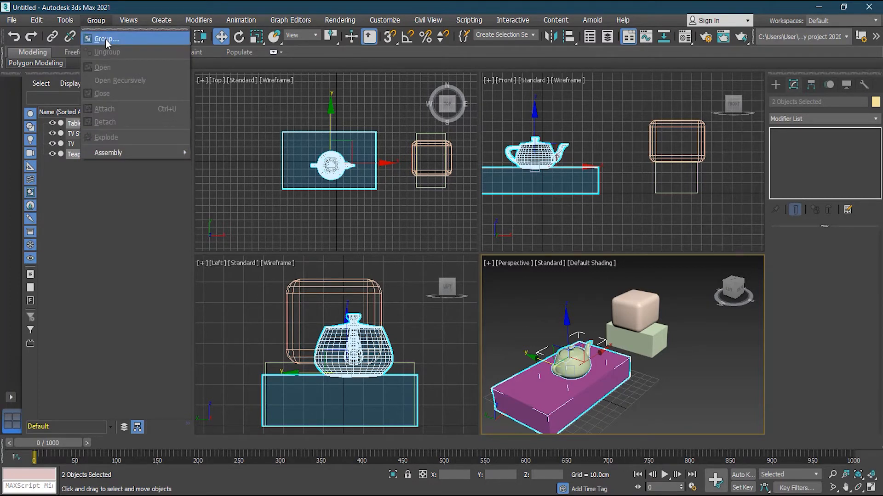
click(105, 38)
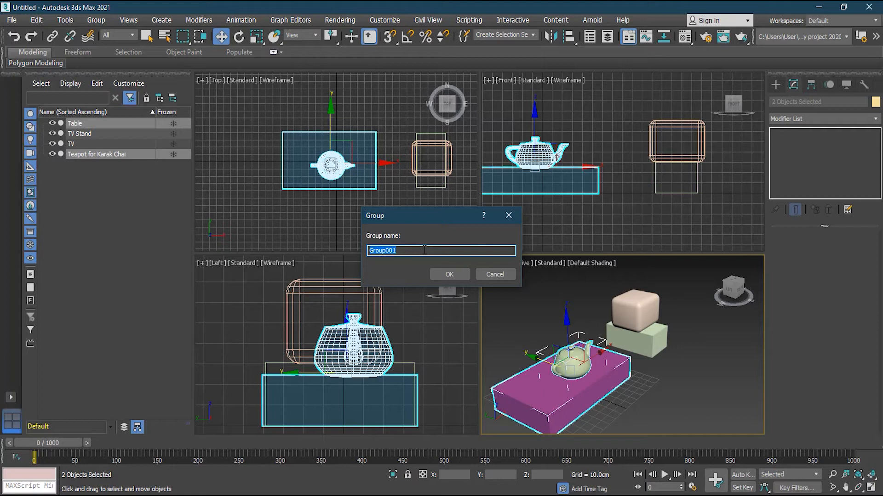
text(table)
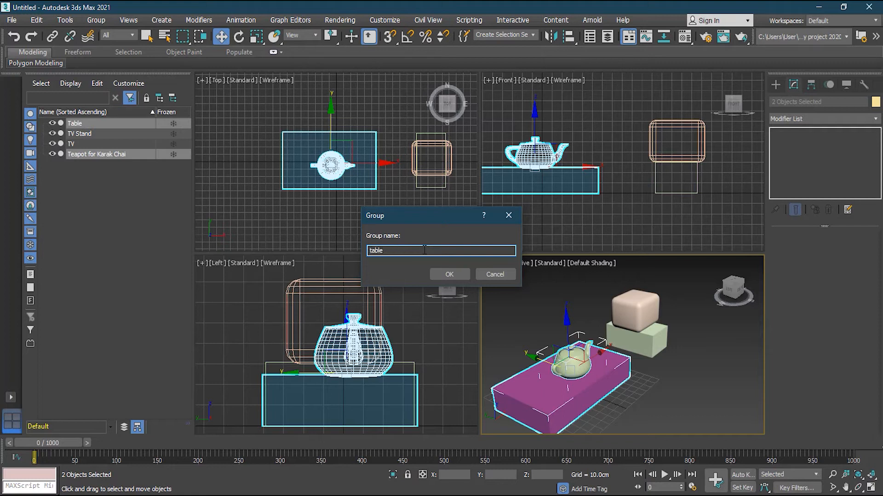
click(449, 274)
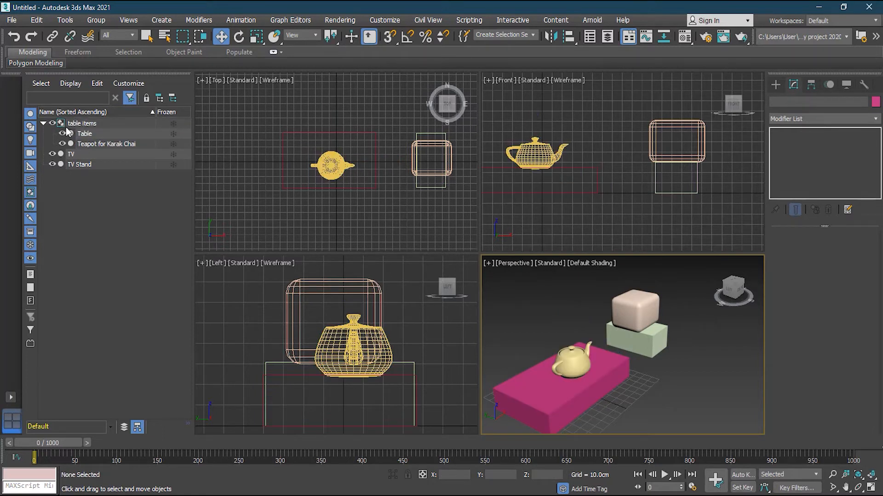
Step: Expand the table items group in Scene Explorer to check its members
click(60, 123)
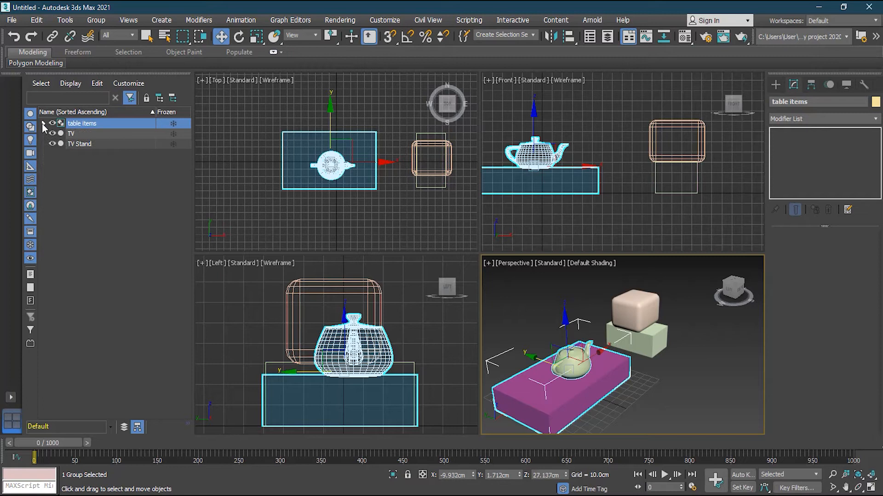
click(43, 123)
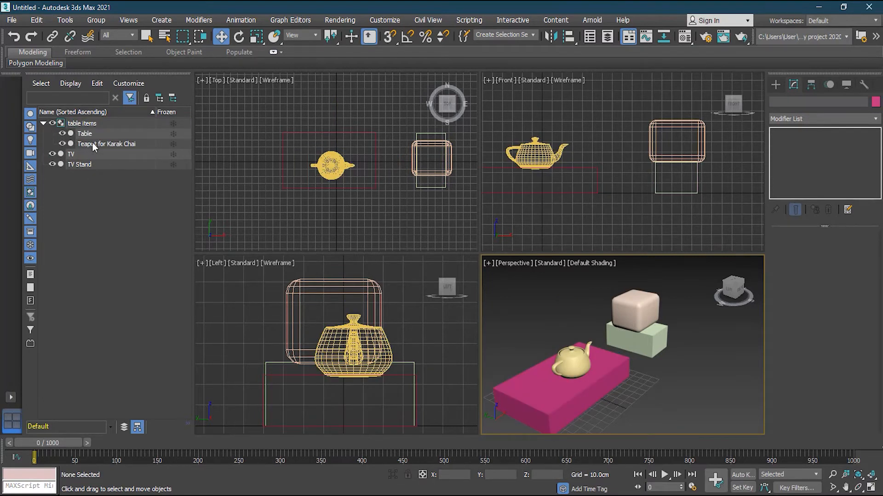
click(83, 144)
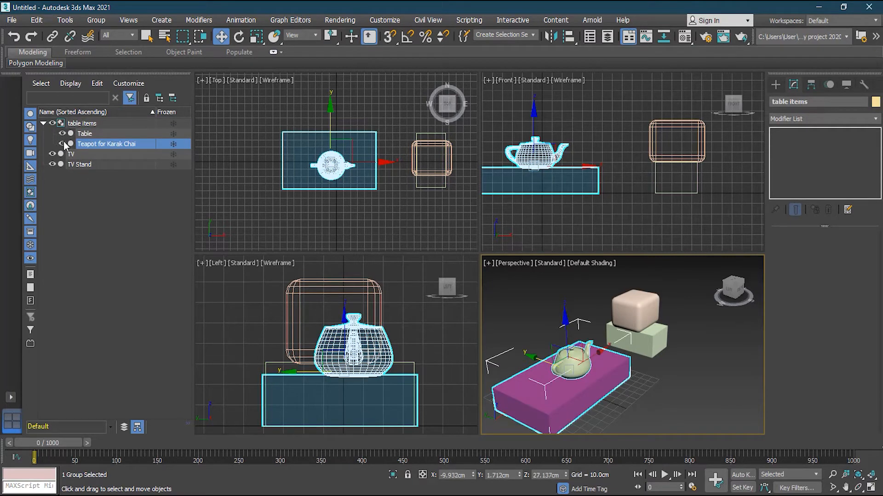
mouse_move(135, 147)
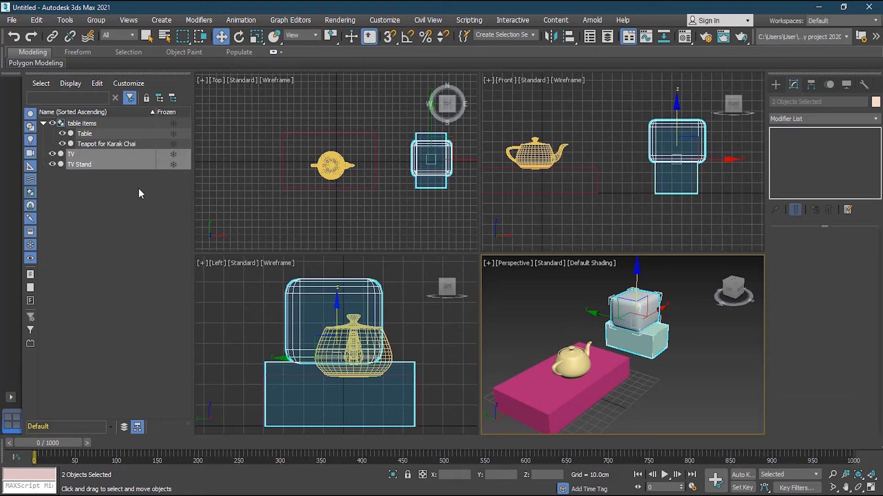
Step: Group the TV and TV Stand as 'TV Items' and expand the groups in Scene Explorer
click(96, 21)
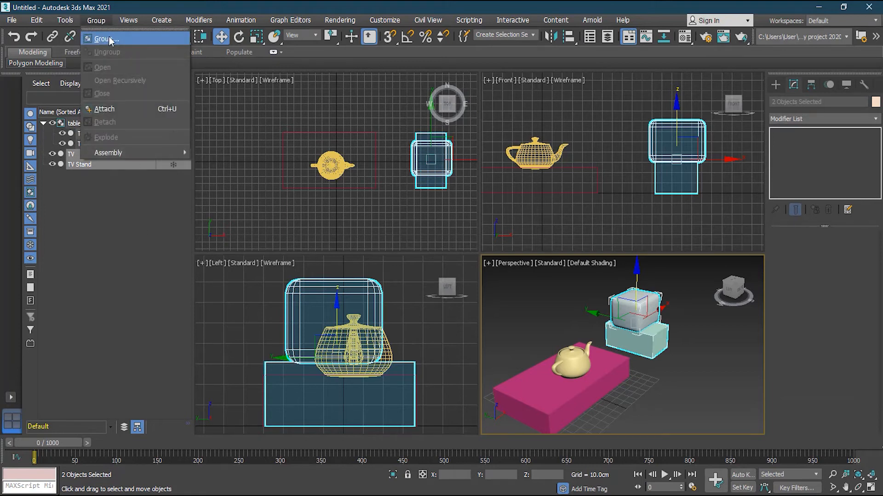
click(108, 38)
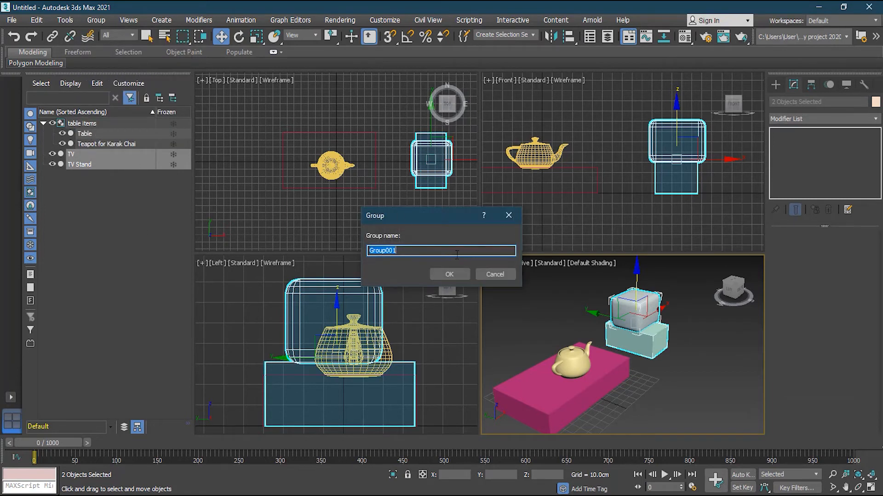
text(TV)
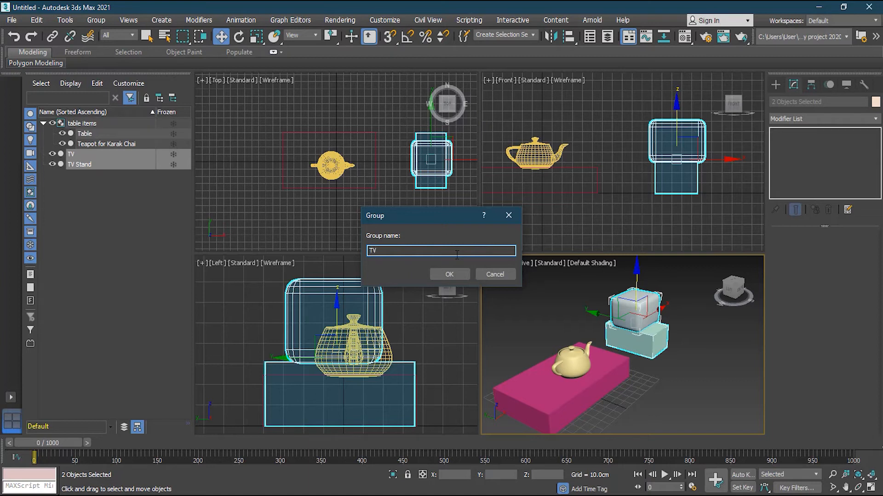
click(449, 274)
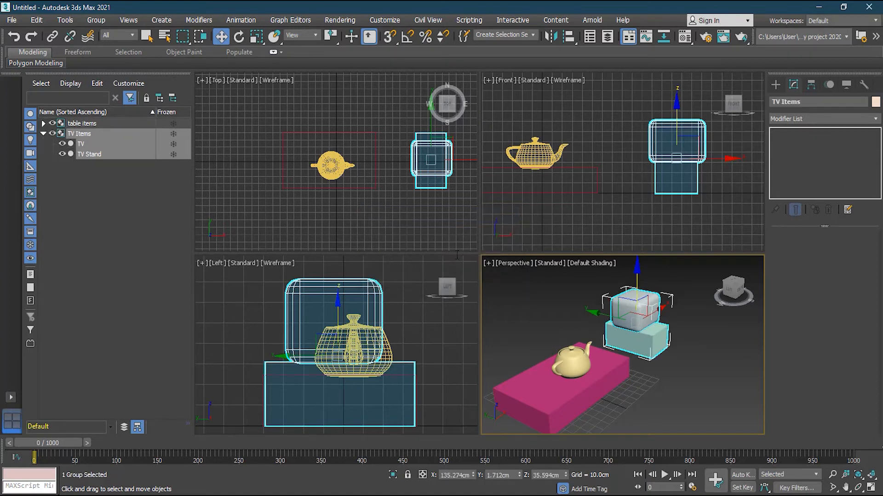
click(44, 124)
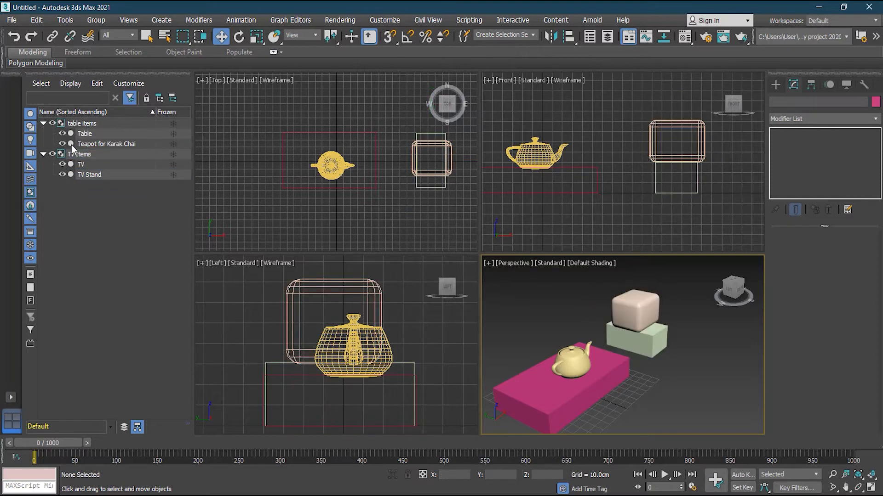
mouse_move(110, 195)
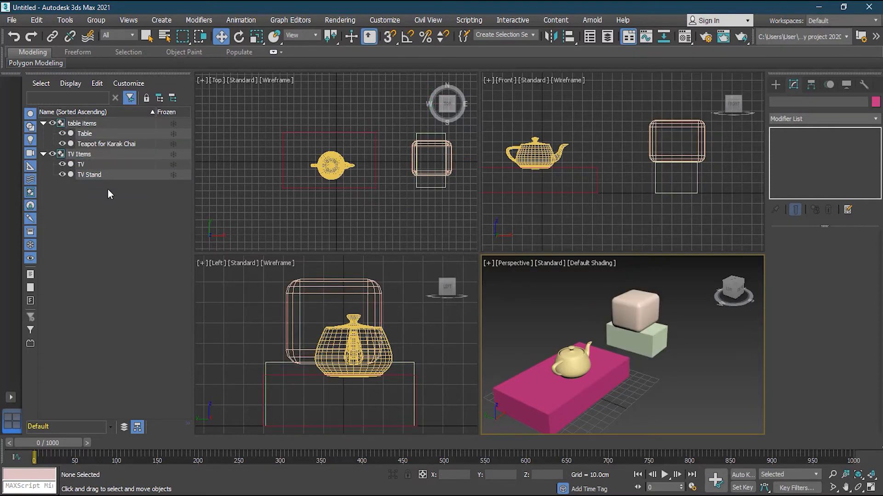
mouse_move(131, 206)
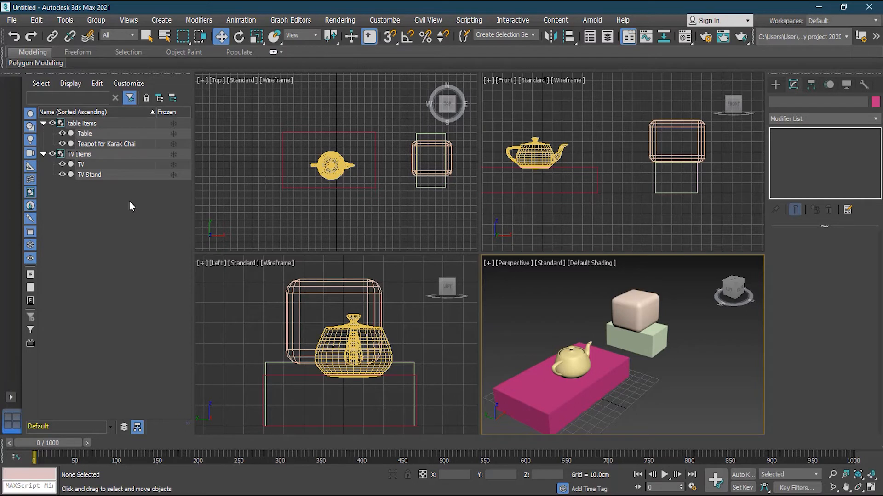
click(636, 334)
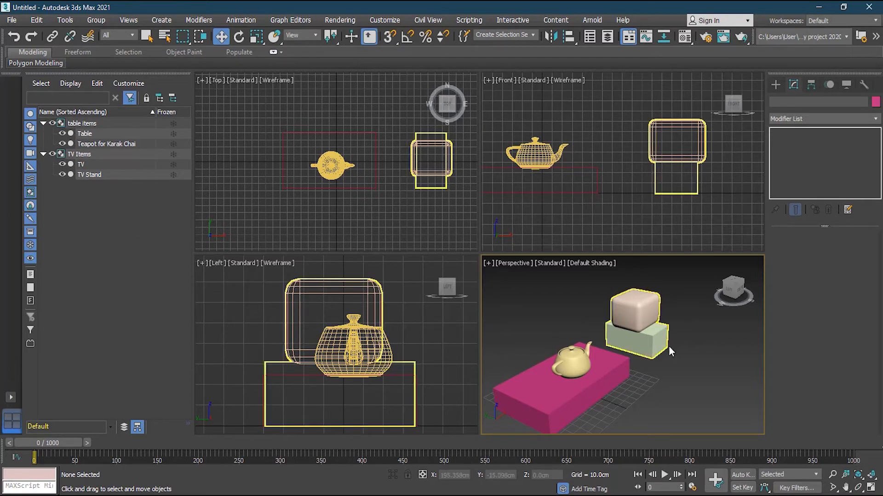
Step: Select the TV Items group and its TV, then bring up the Group menu commands
click(82, 123)
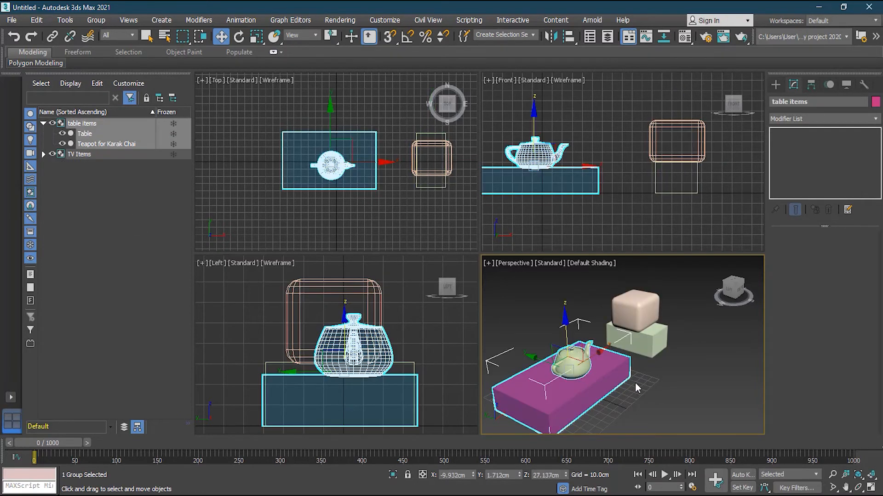
click(637, 387)
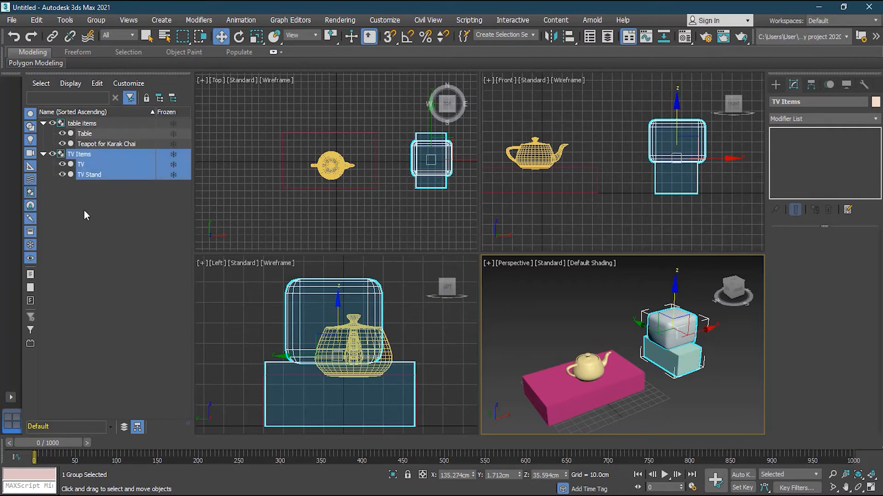
click(81, 163)
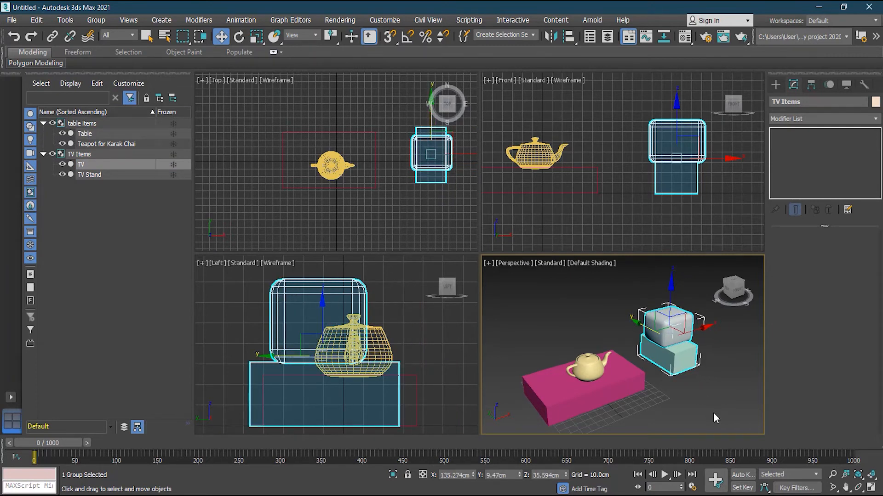
click(95, 20)
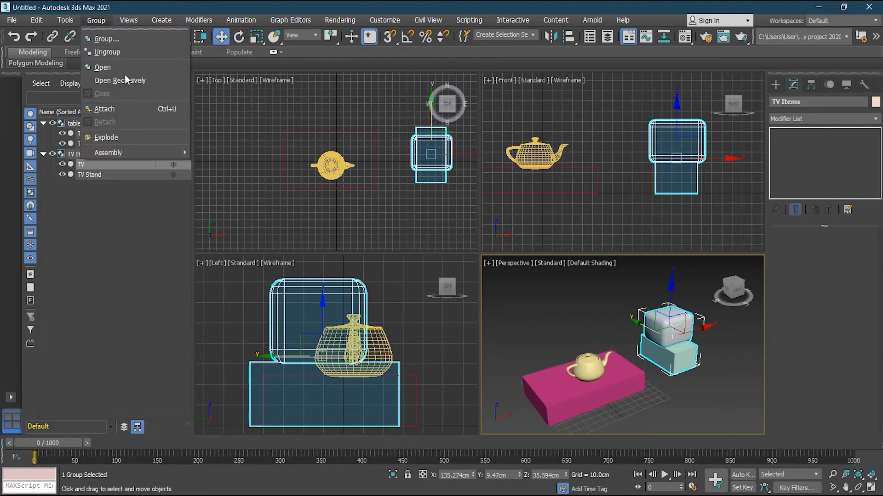
mouse_move(106, 52)
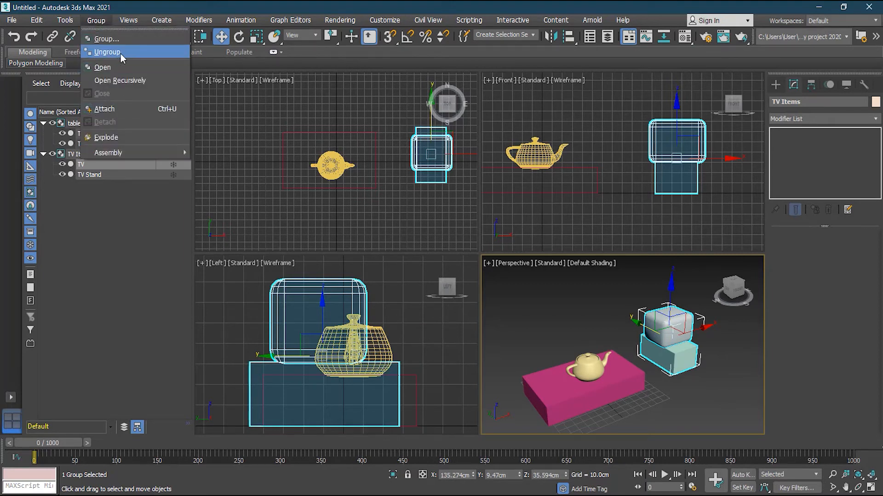
mouse_move(118, 40)
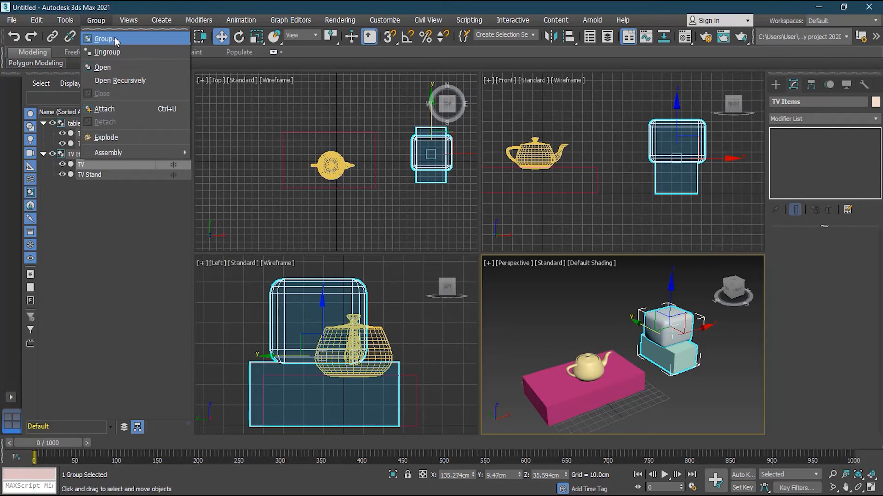
mouse_move(113, 52)
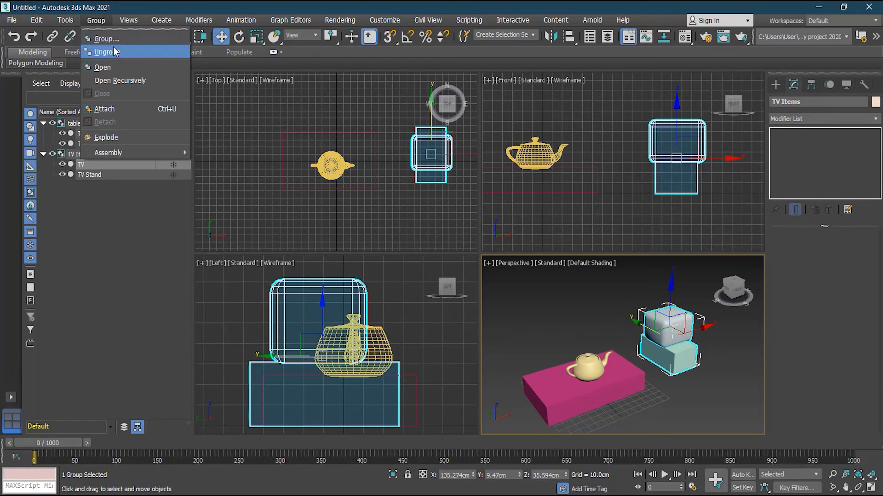
mouse_move(110, 72)
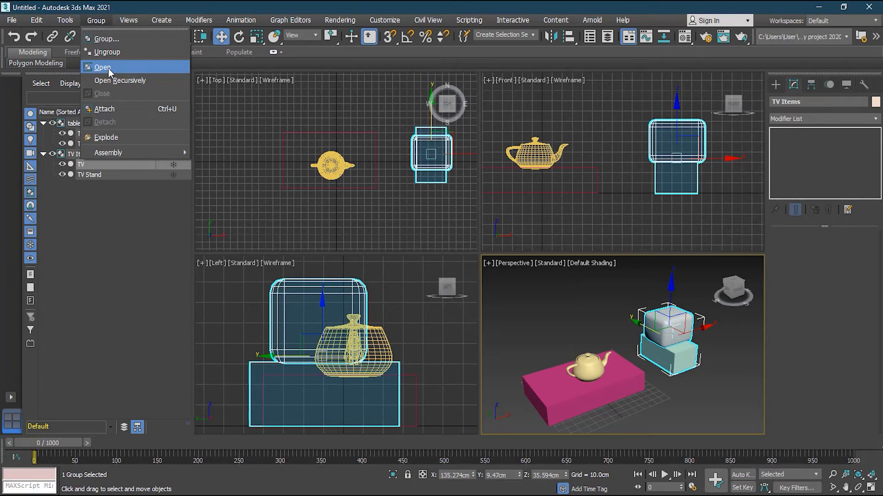
Step: Open the TV Items group and move the stand and TV so the TV sits on top
click(102, 66)
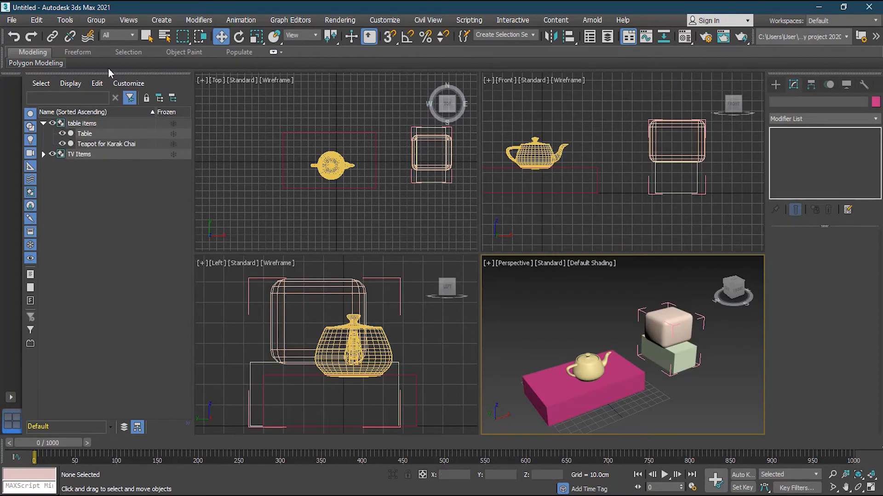
click(675, 357)
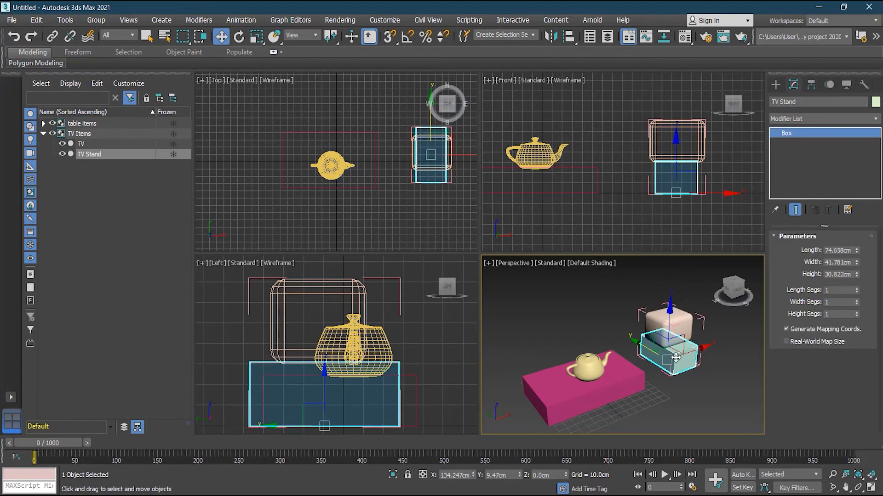
drag(674, 358, 641, 346)
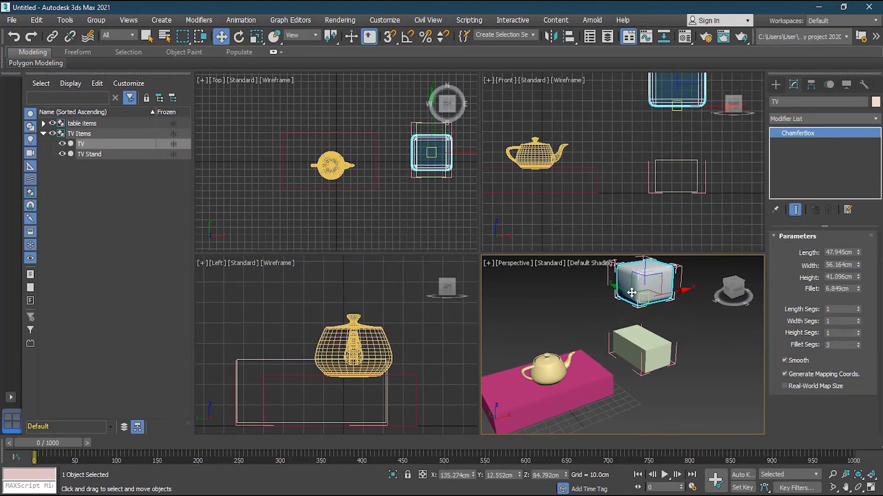
drag(646, 282, 702, 298)
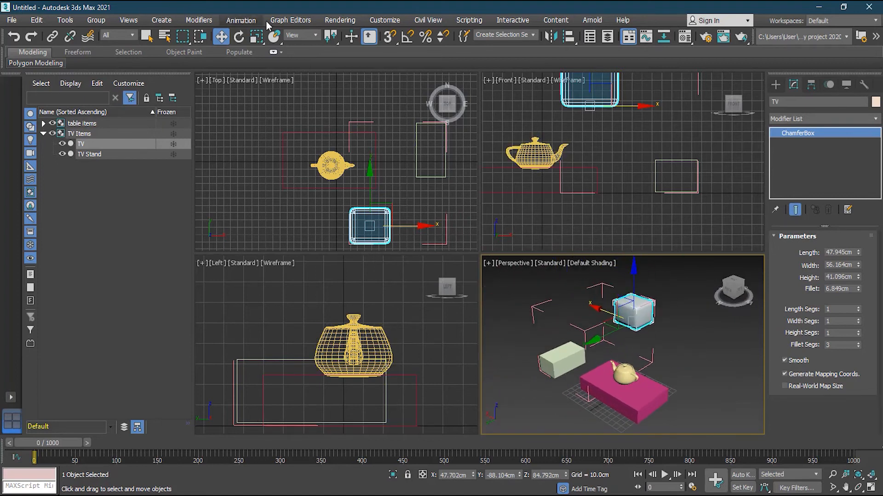
Step: Close the TV Items group again via Group > Close
click(95, 20)
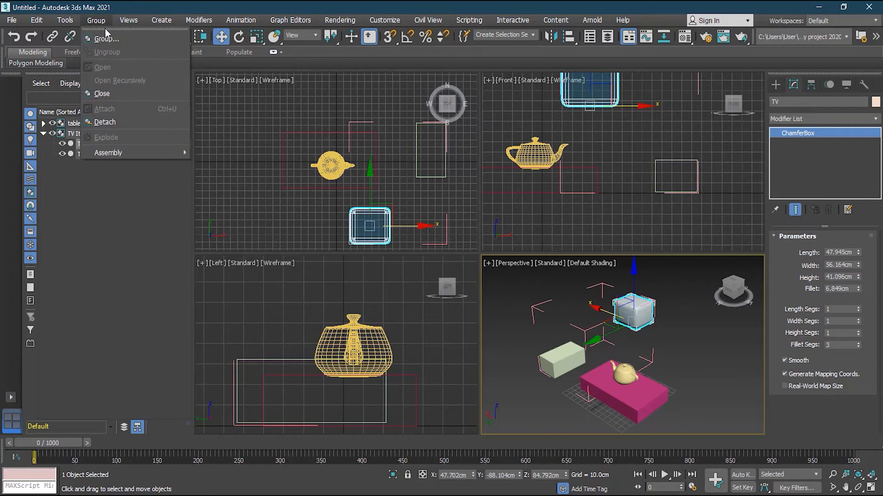
click(103, 38)
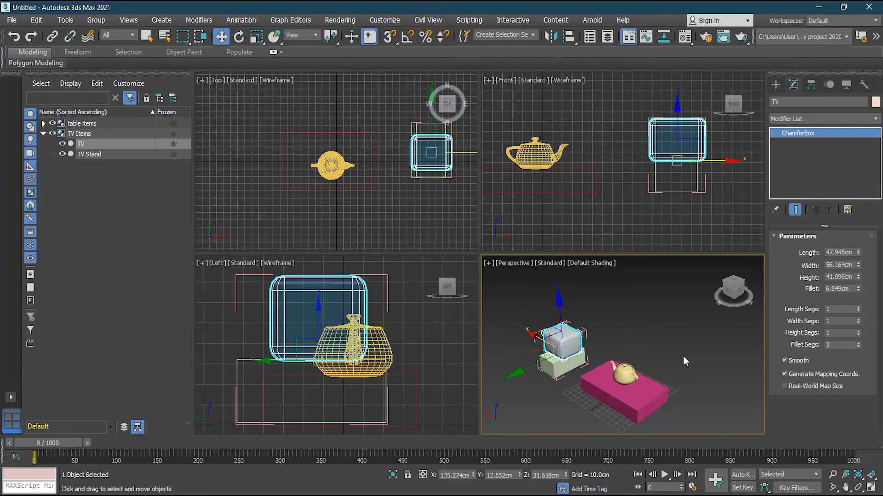
click(96, 20)
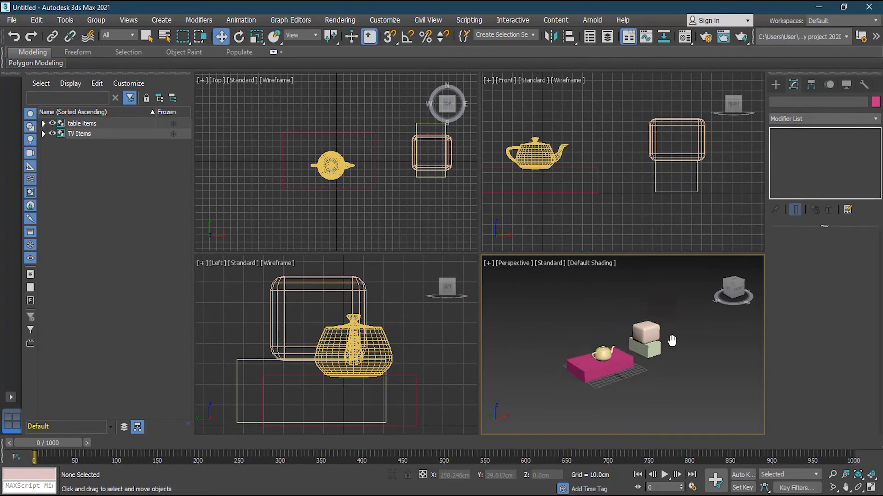
Step: Draw a tall slender Tube001 from Standard Primitives beside the table
click(651, 346)
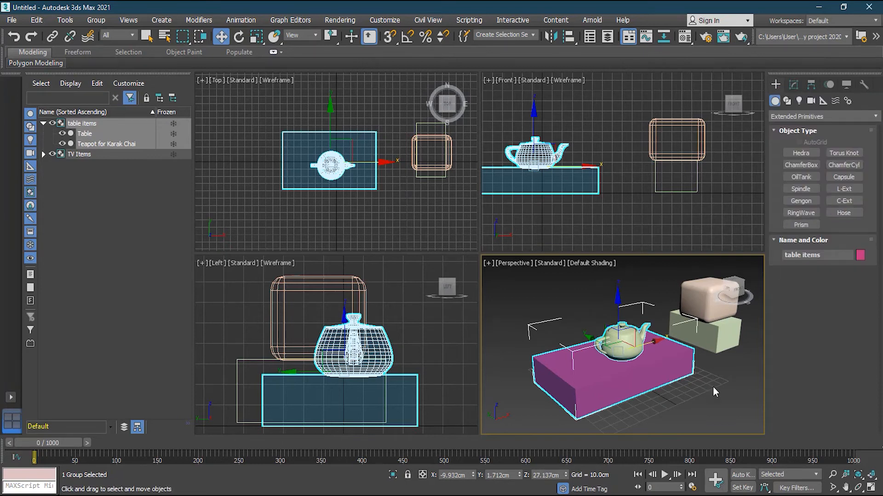
click(823, 117)
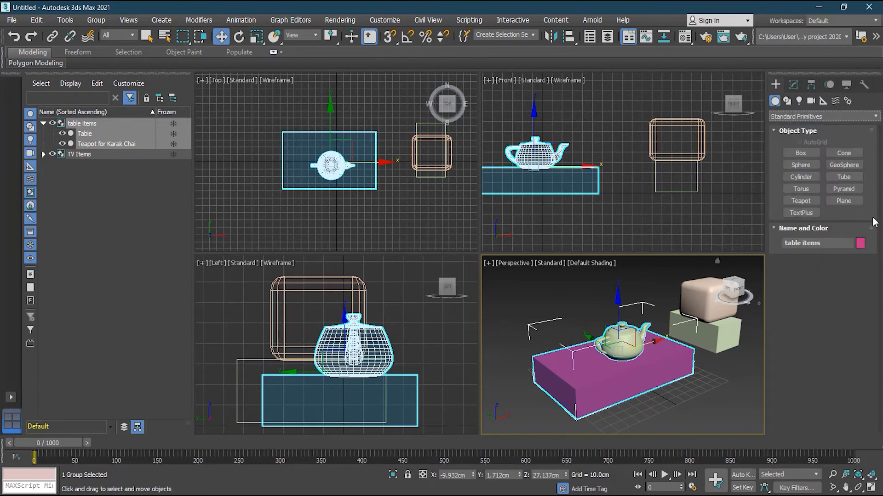
mouse_move(859, 178)
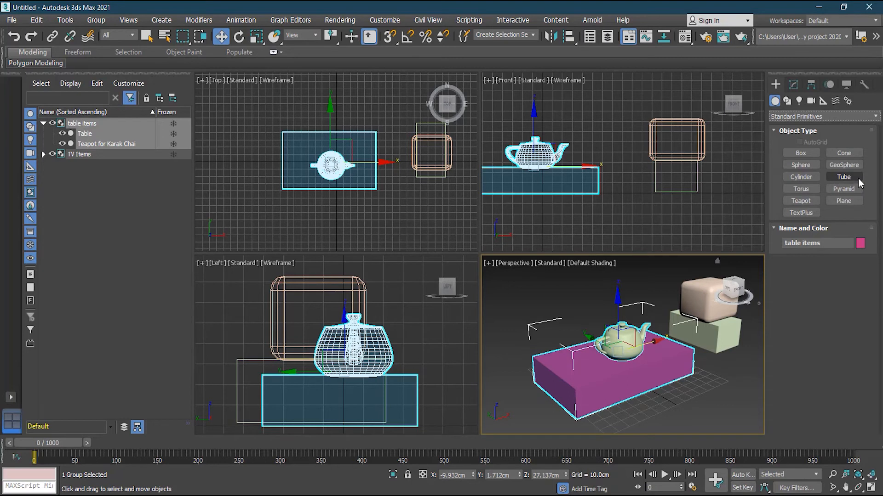
click(842, 177)
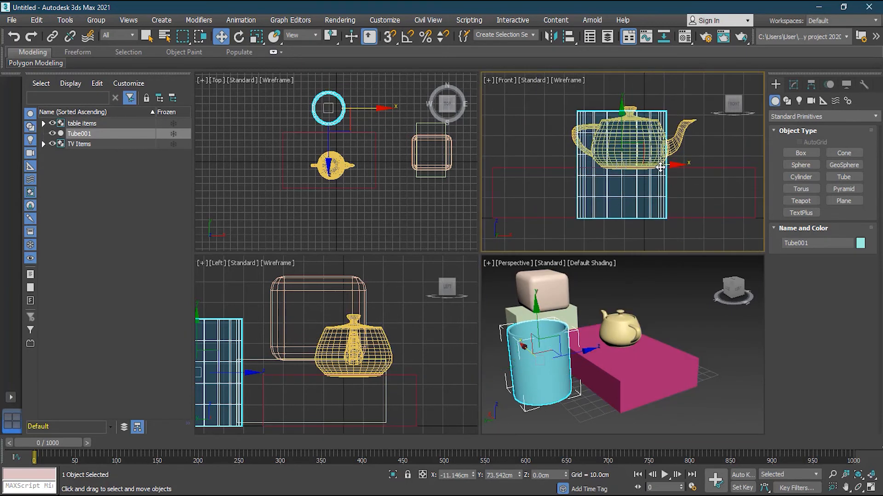
drag(661, 165, 633, 165)
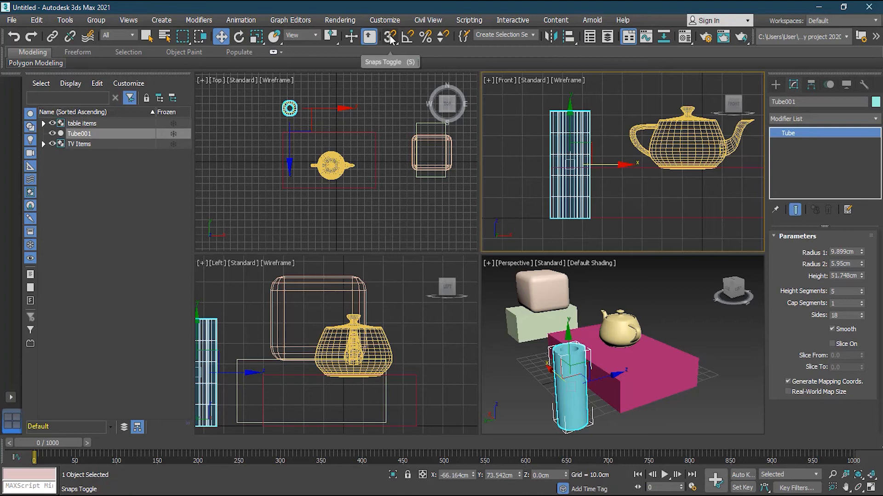
Step: Enable Edge/Segment snapping and move the tube onto the table top beside the teapot
click(390, 36)
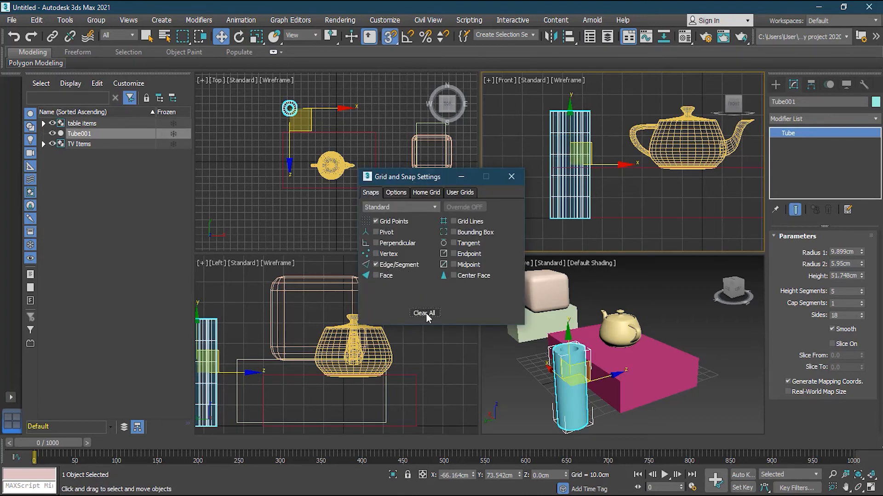
click(511, 176)
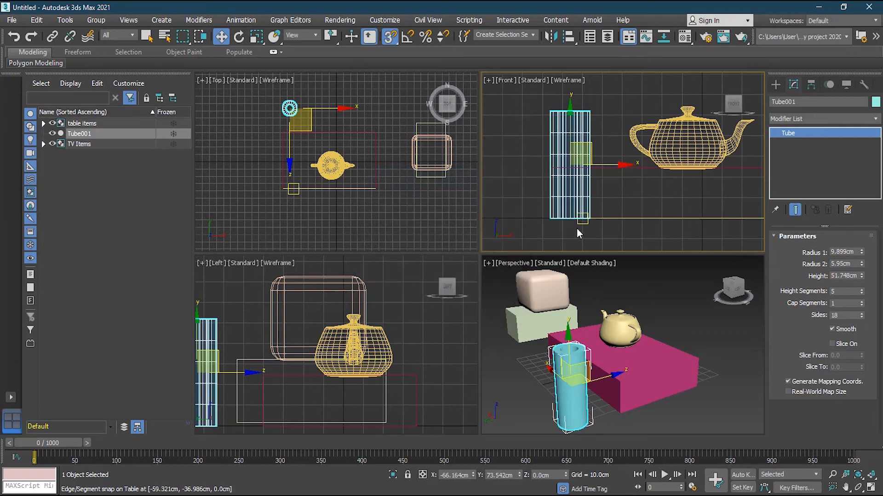
drag(570, 157, 530, 164)
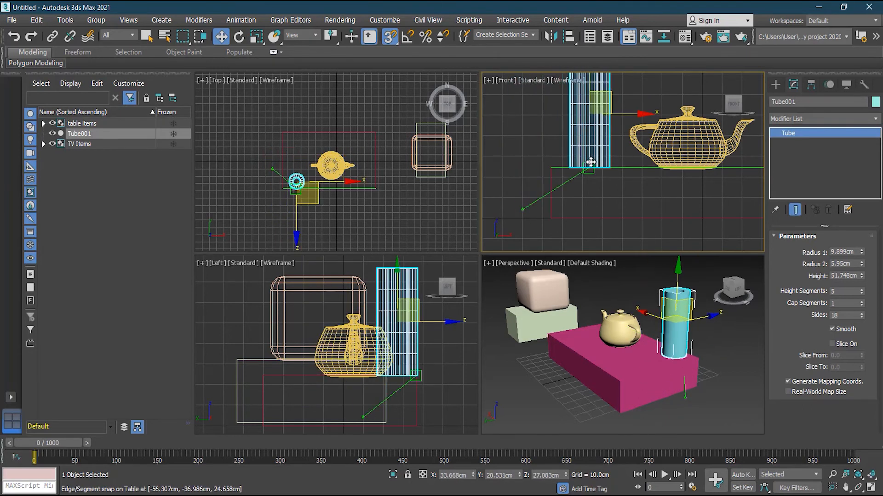
drag(591, 163, 596, 167)
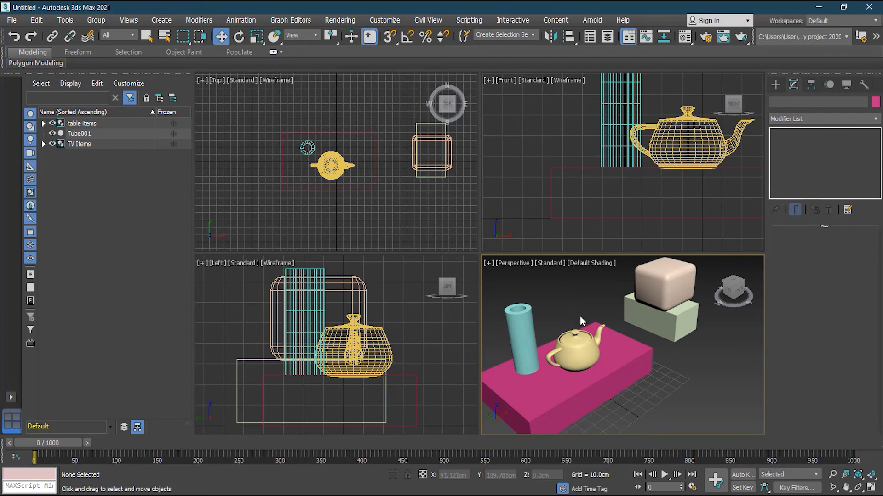
Step: Clear the selection and expand the table items group in Scene Explorer
click(82, 124)
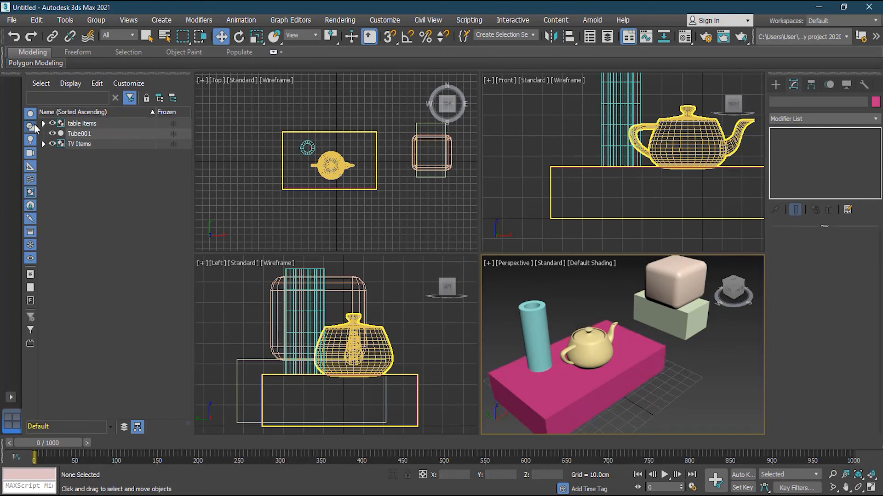
click(43, 144)
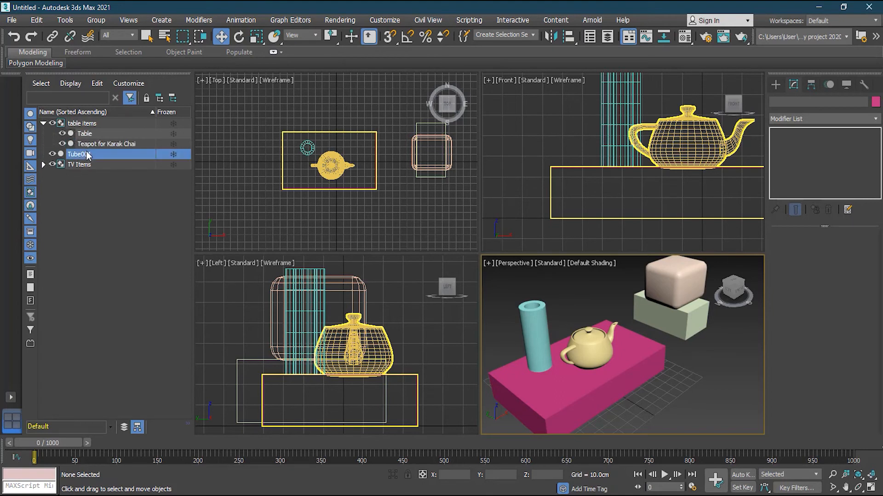
Step: Attach Tube001 to the table items group via Group > Attach on the table
click(81, 155)
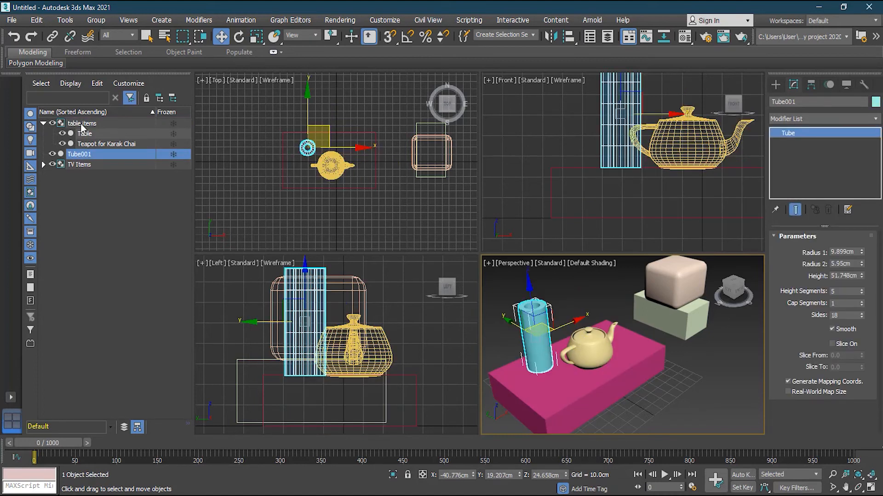
double_click(79, 155)
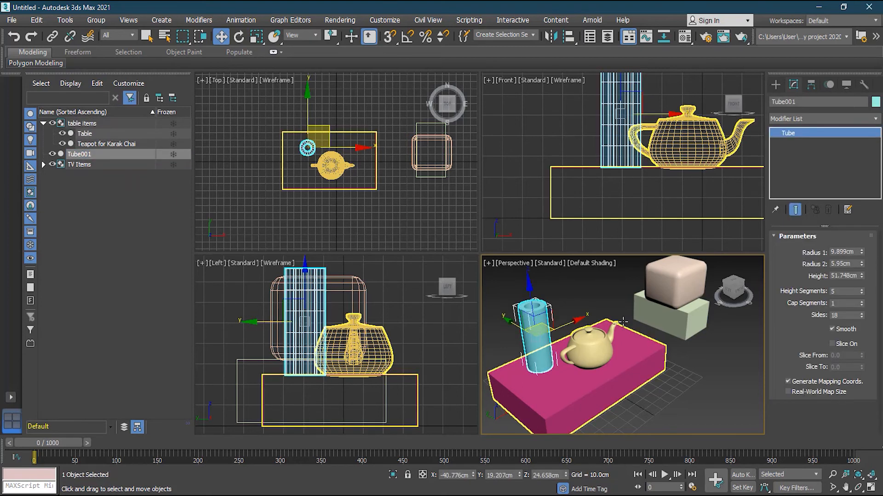
mouse_move(616, 360)
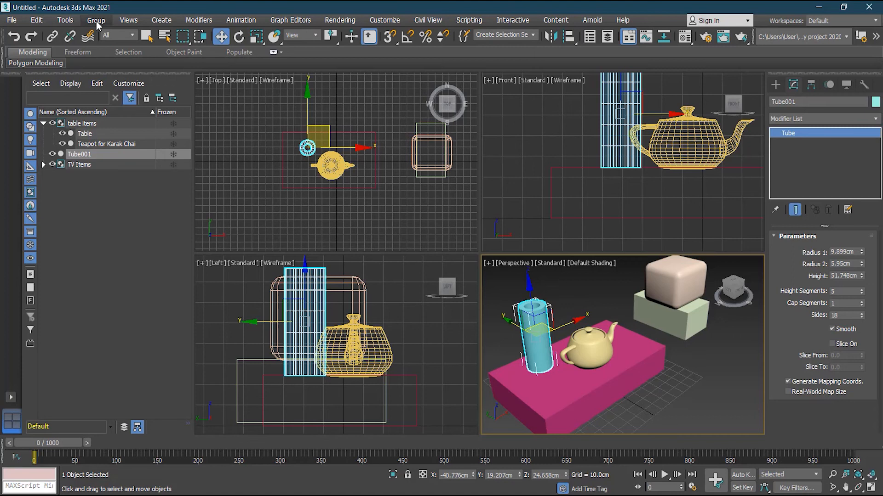
click(96, 21)
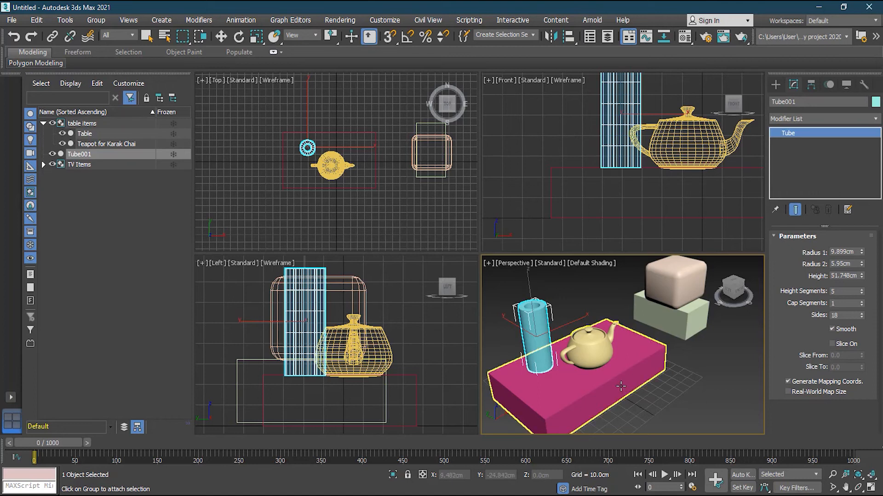
mouse_move(620, 387)
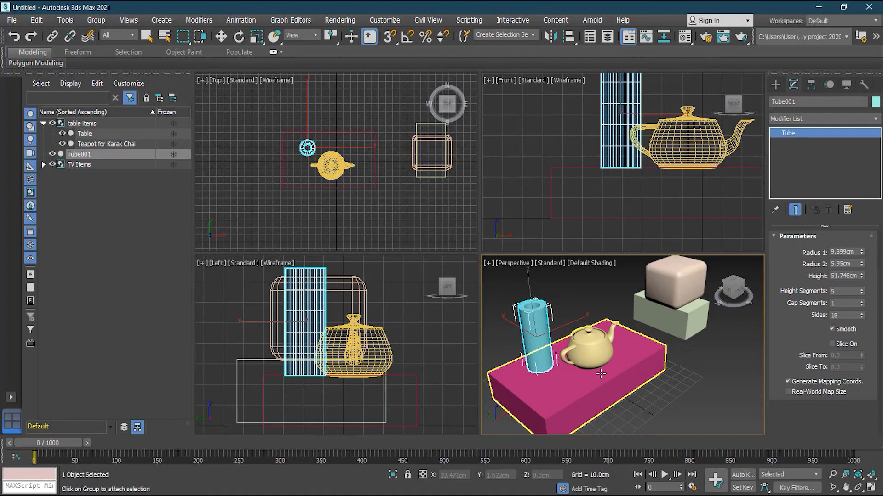
mouse_move(600, 373)
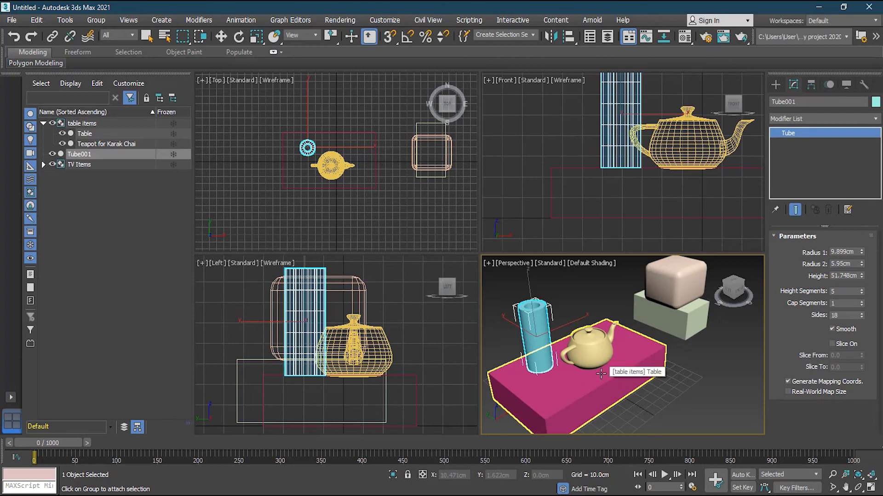
click(81, 123)
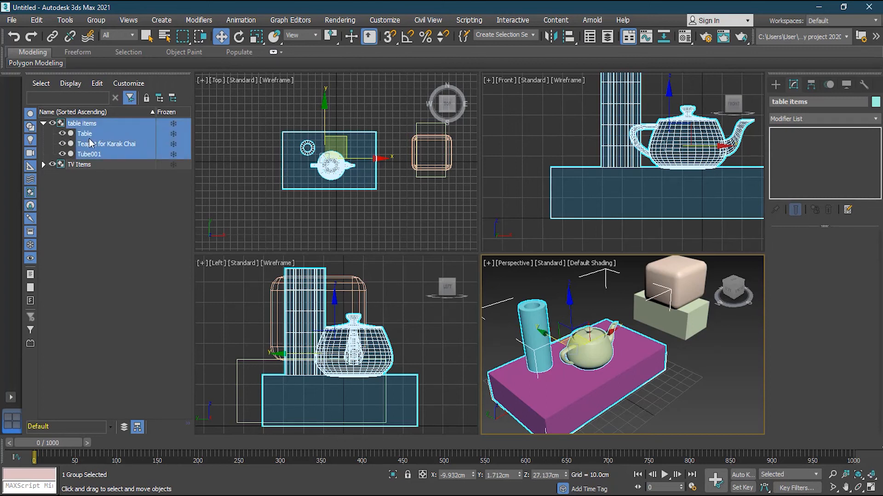
Step: Rename the tube in the table items group to 'Vase' and nudge the group slightly
click(84, 134)
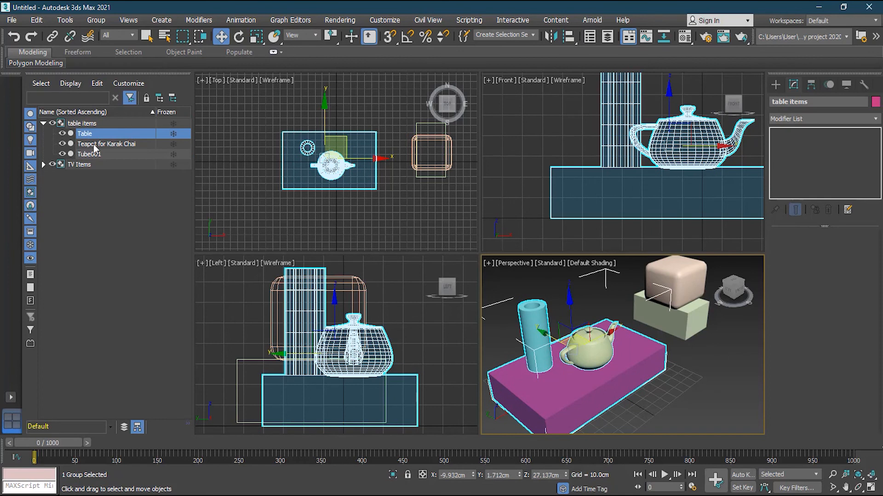
click(89, 154)
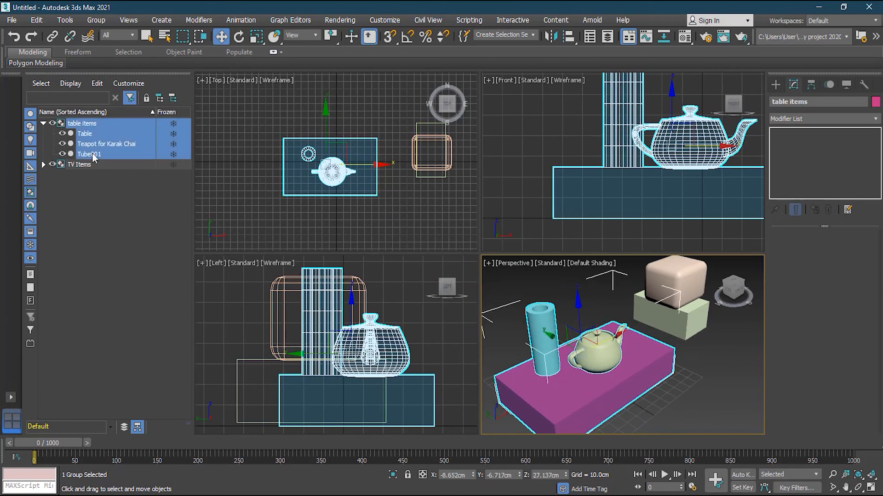
mouse_move(101, 160)
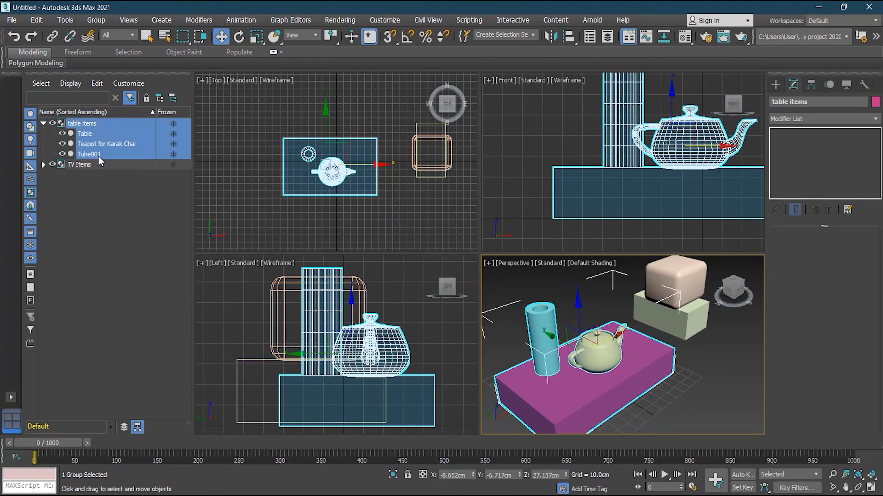
double_click(90, 155)
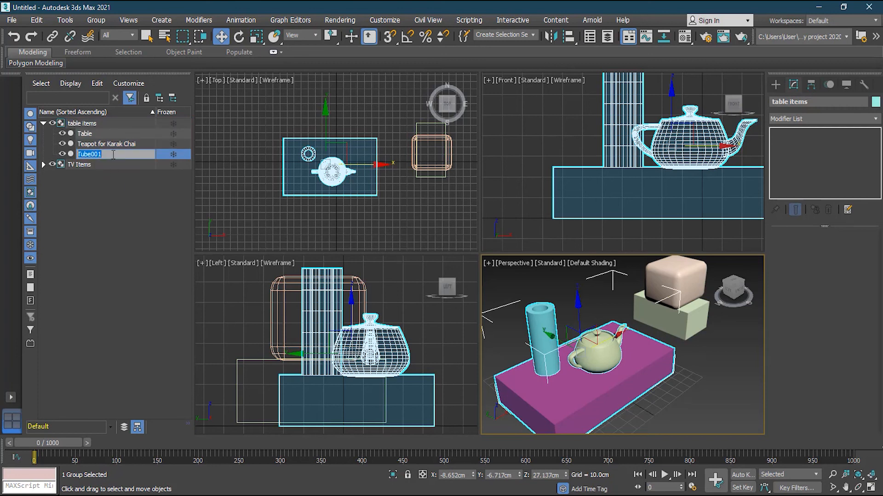
text(Vase)
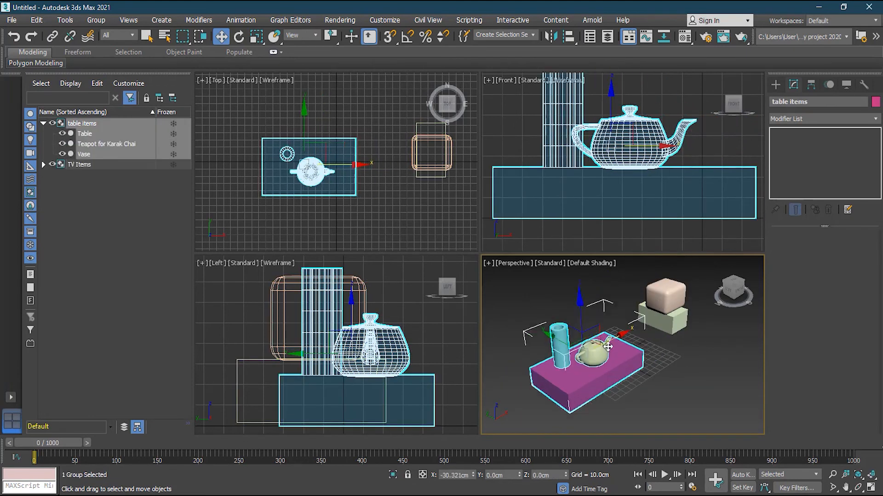
drag(607, 347, 566, 335)
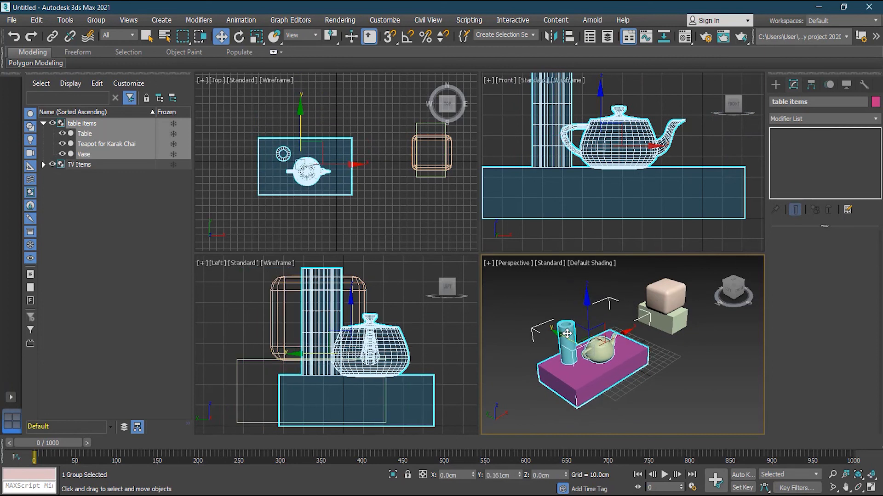